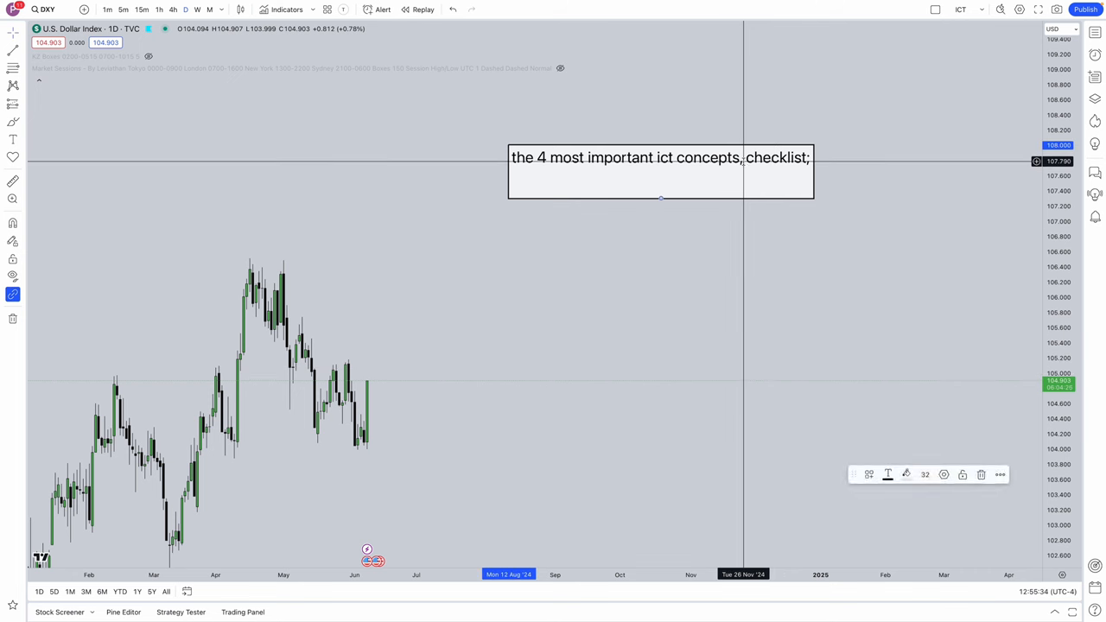
Edit the checklist note and add '-Liquidity' and '-Killzone timing' under the heading.
{"action": "double_click", "coordinate": [660, 157]}
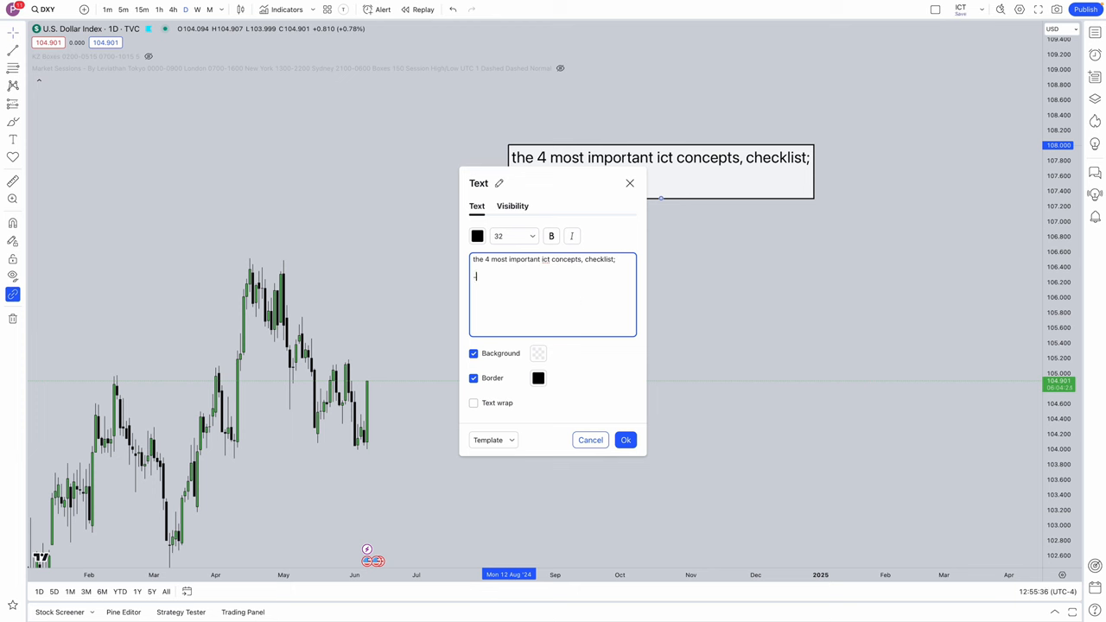
{"action": "type", "text": "L"}
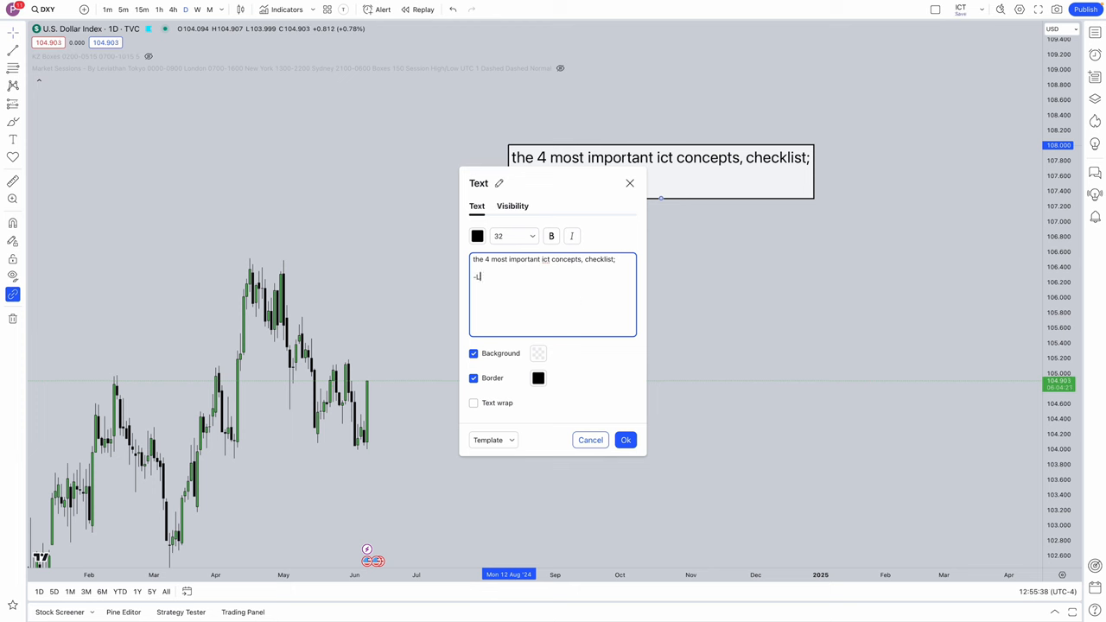
{"action": "type", "text": "iquidity"}
{"action": "type", "text": "-Kill"}
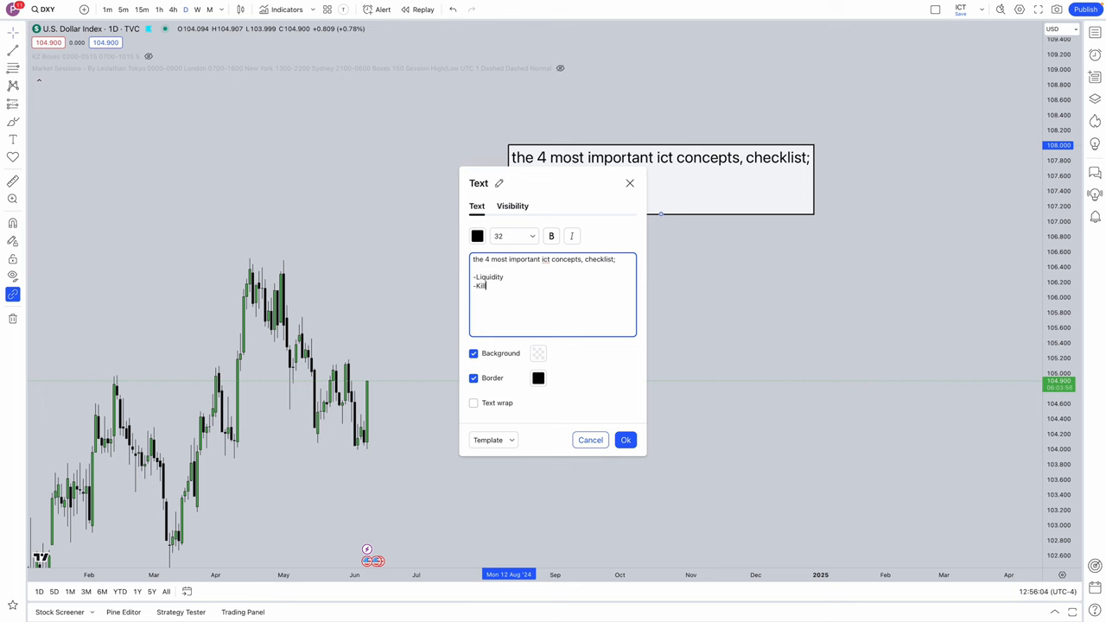
{"action": "type", "text": "zone tim"}
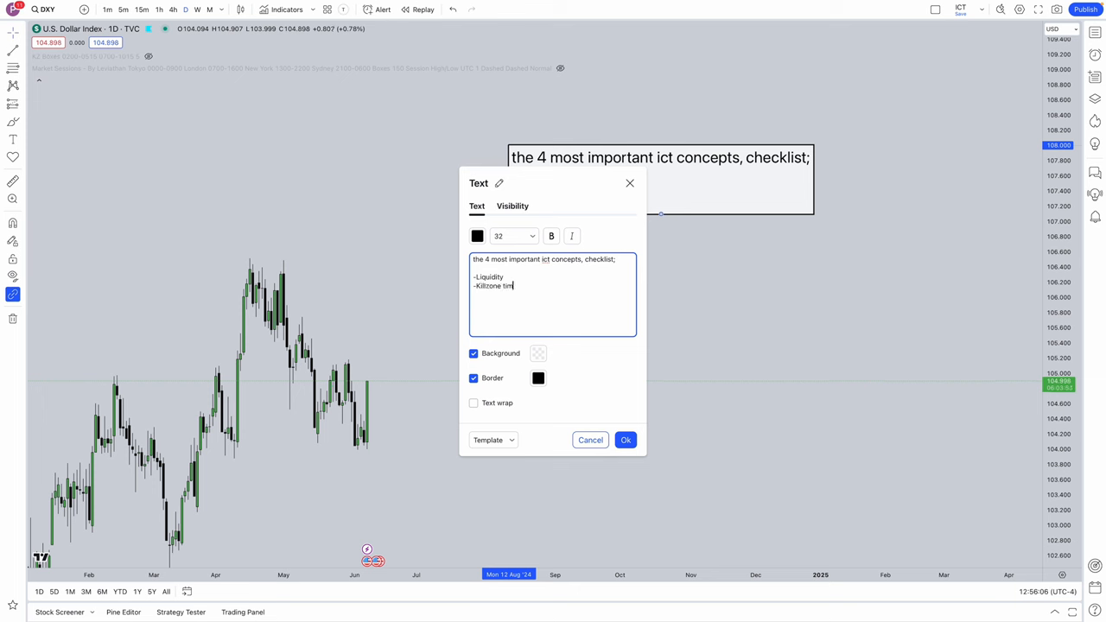
{"action": "type", "text": "ing"}
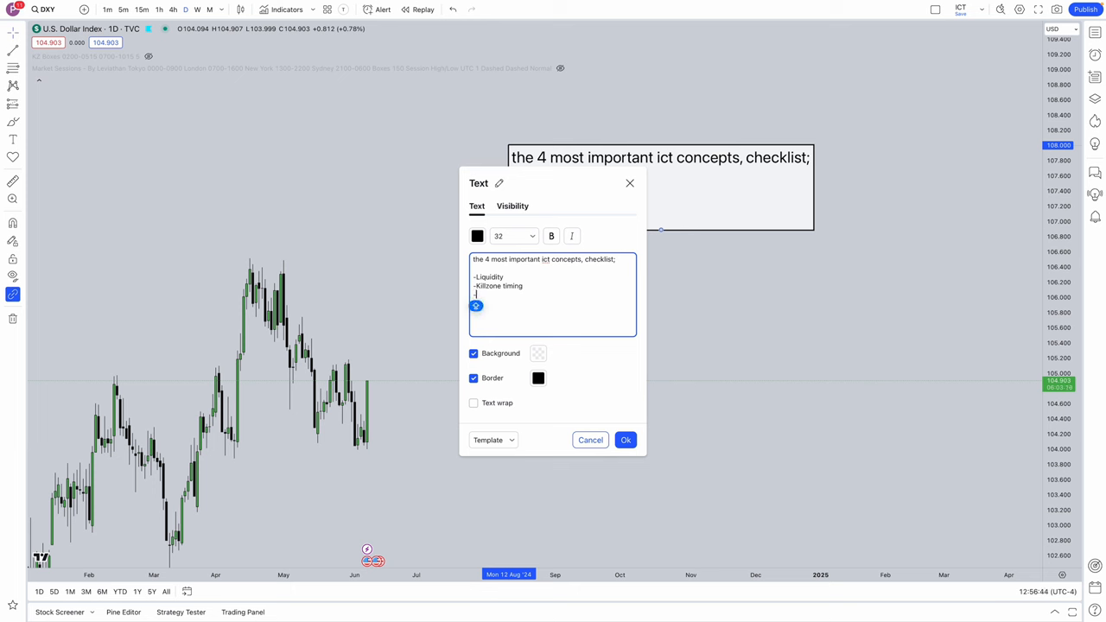
Add '-OB/FVG' and '-MSS' as the third and fourth checklist items.
{"action": "type", "text": "-OB/FVG"}
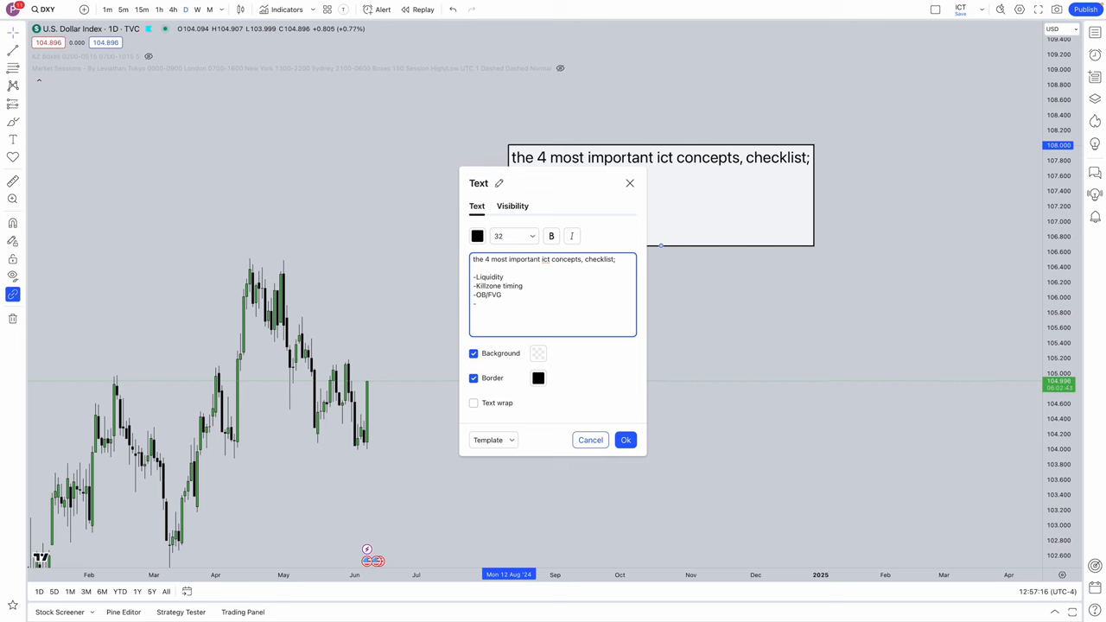
{"action": "type", "text": "-M"}
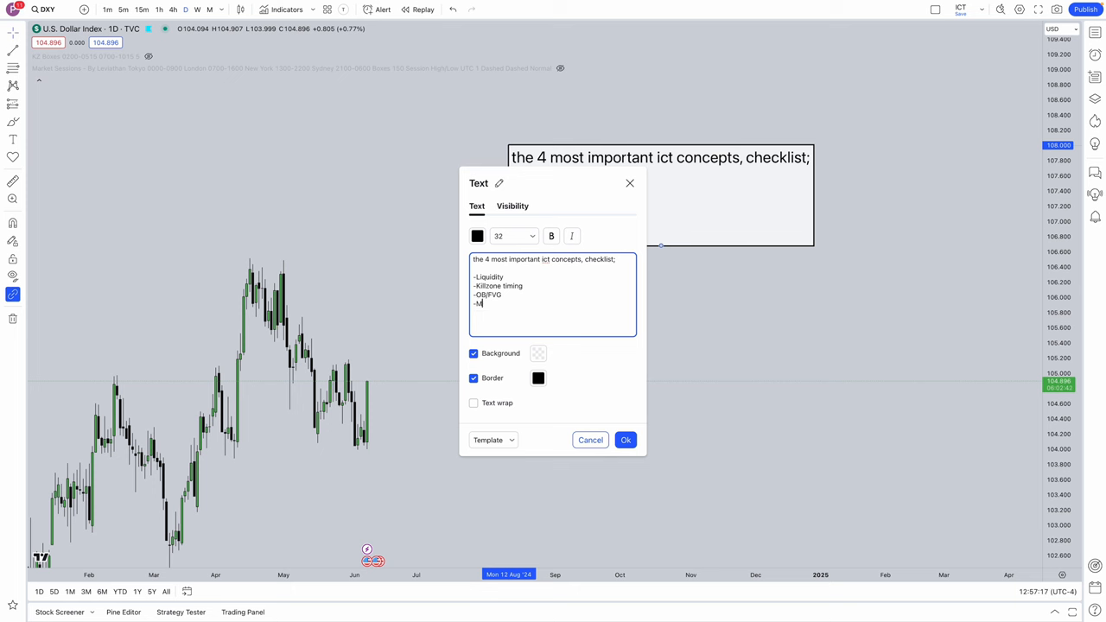
{"action": "type", "text": "SS"}
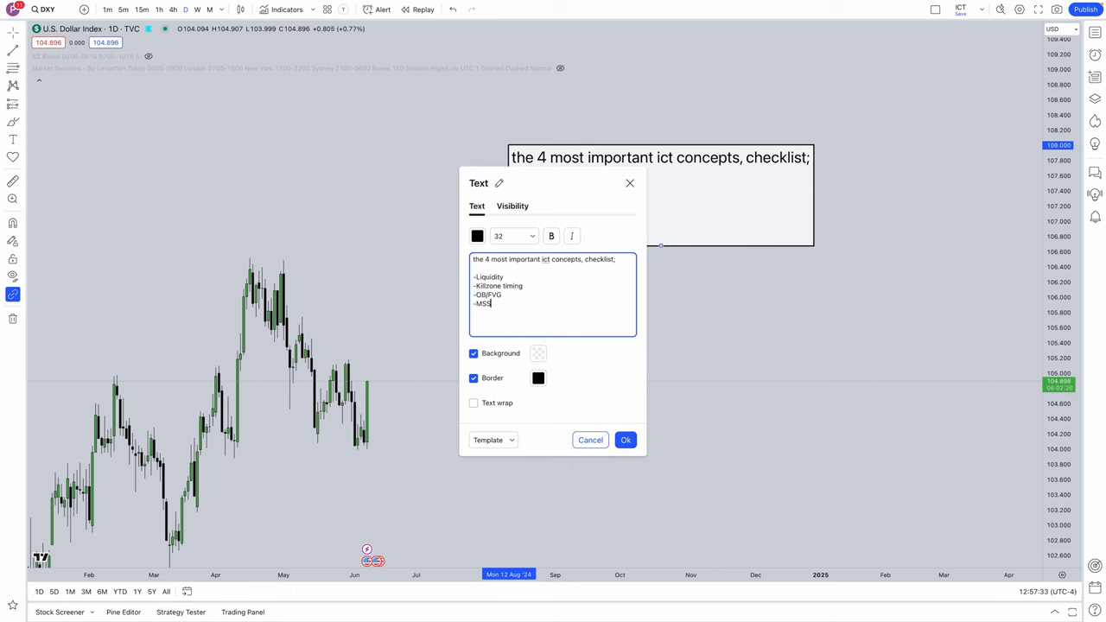
{"action": "left_click_drag", "start_coordinate": [475, 277], "coordinate": [490, 305]}
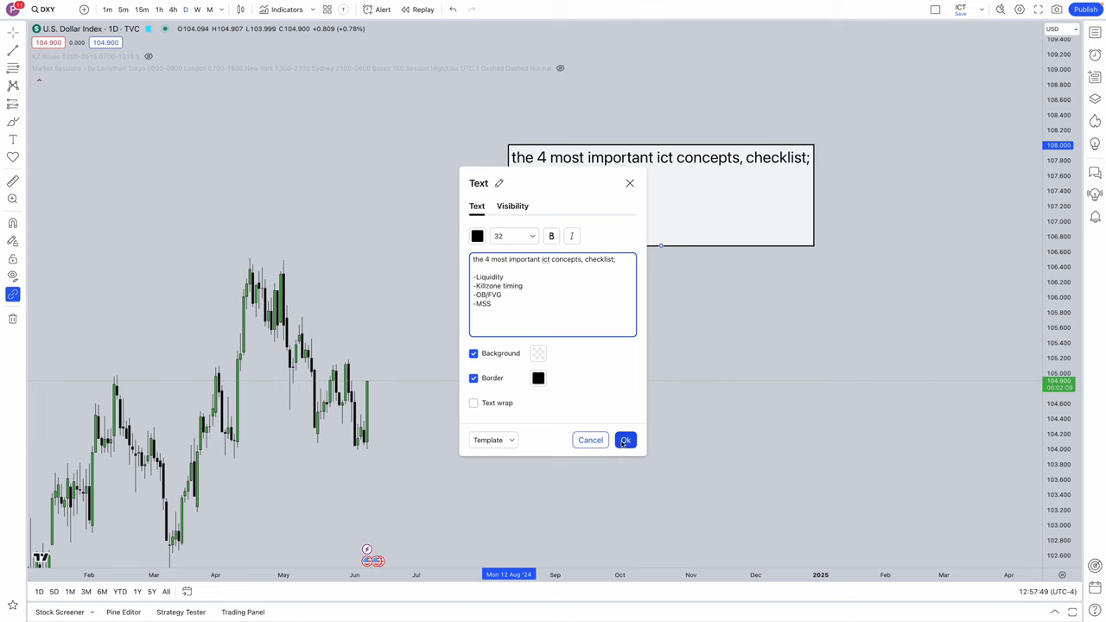
Apply the checklist and add a second note reading 'LOKZ 2am-5am' and 'NOKZ 7am-10am'.
{"action": "left_click", "coordinate": [625, 441]}
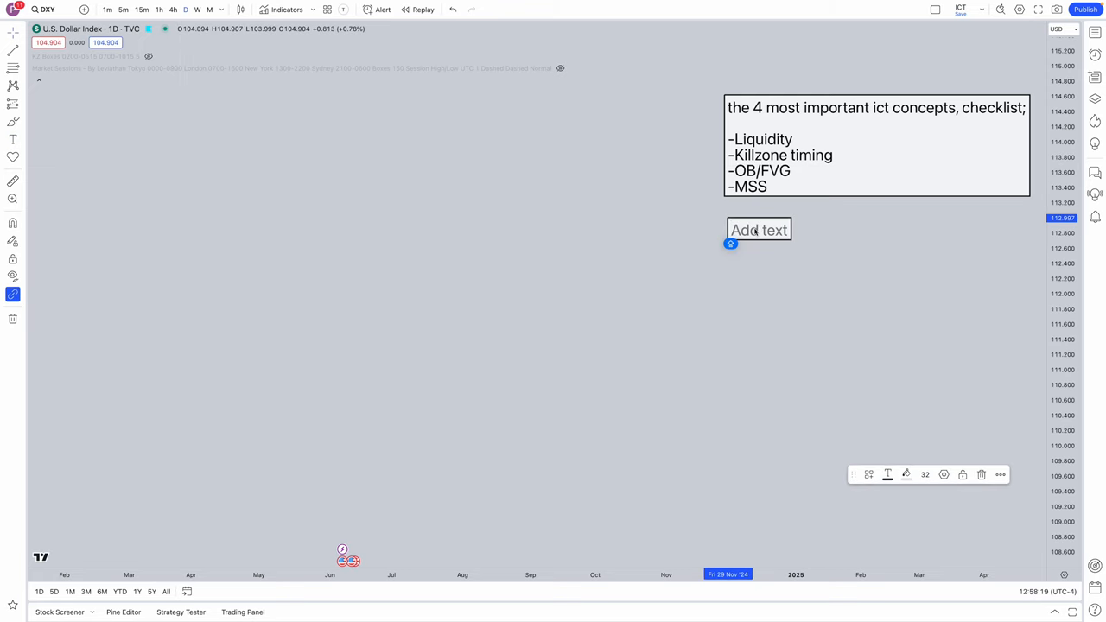
{"action": "type", "text": "LOKZ 2a"}
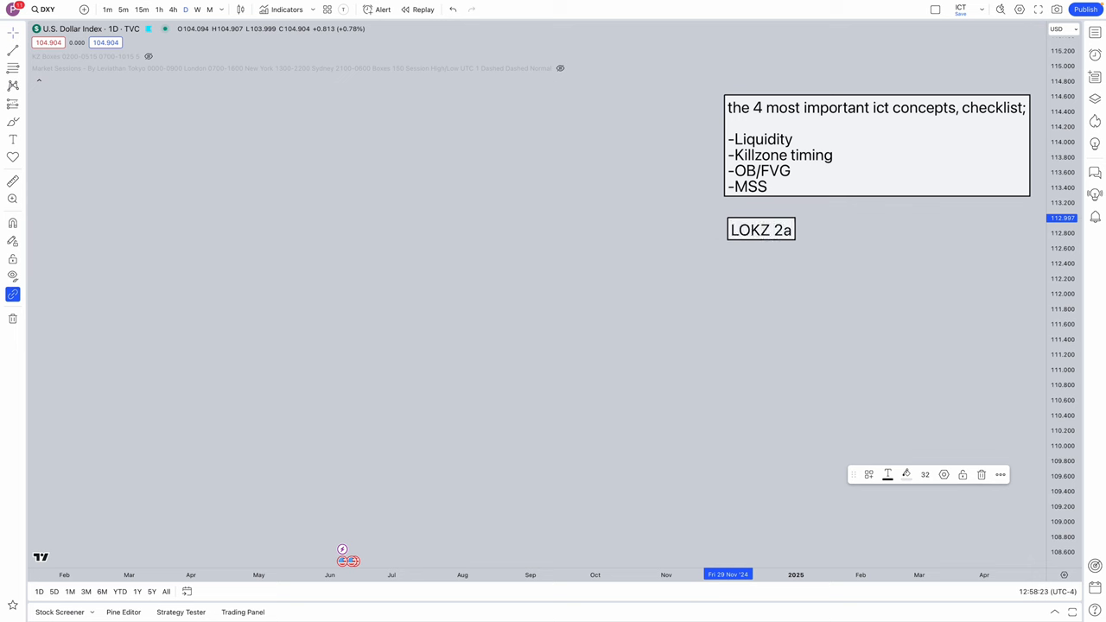
{"action": "type", "text": "m-5am"}
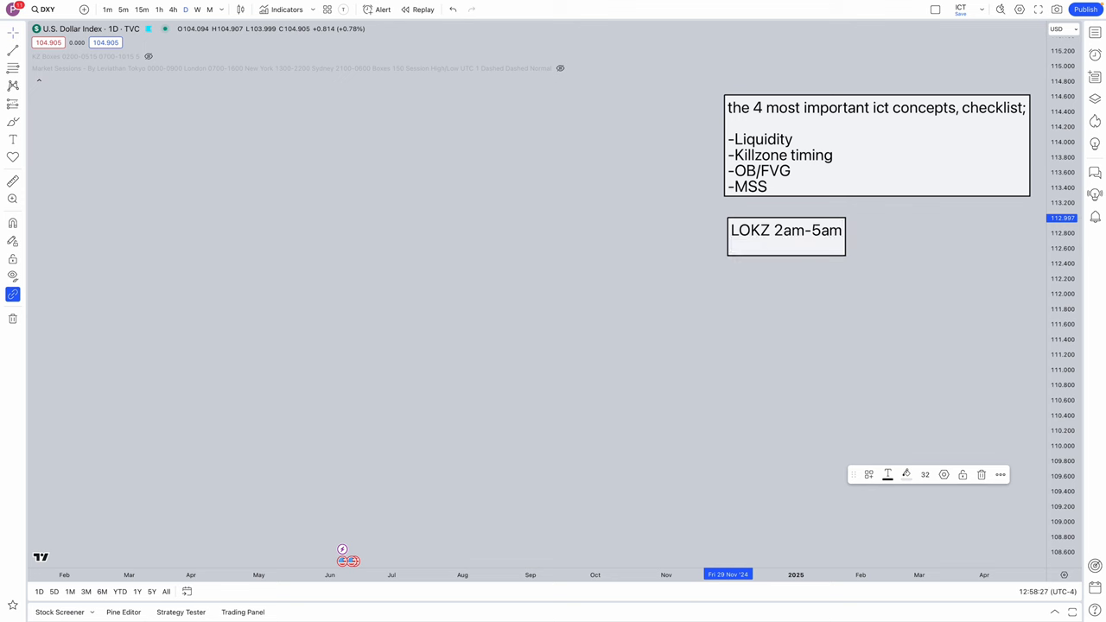
{"action": "type", "text": "NOKZ 7am"}
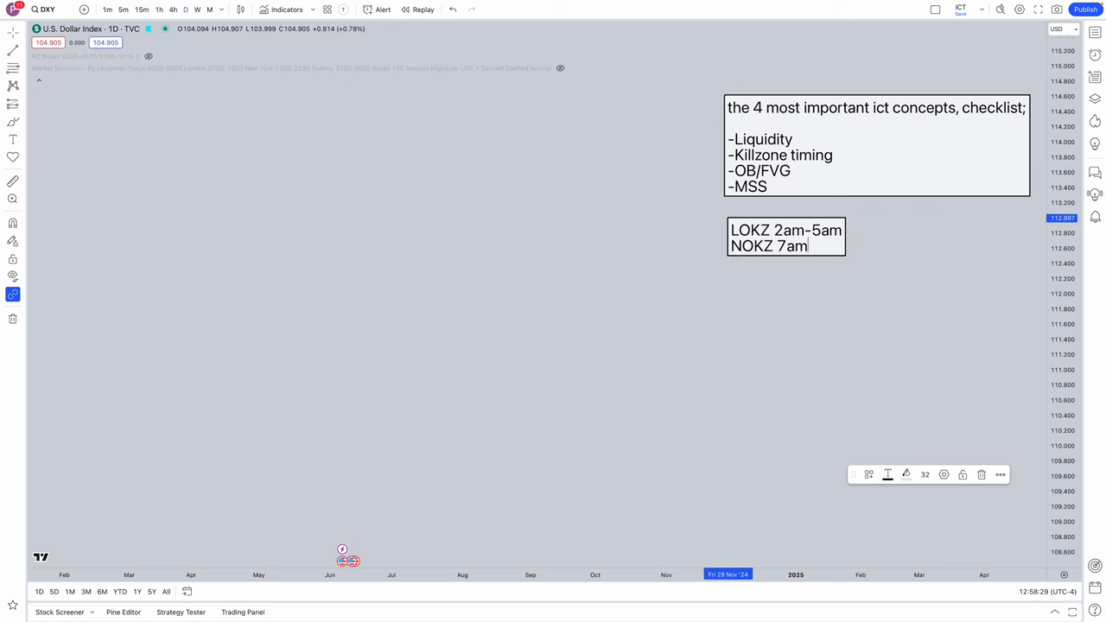
{"action": "type", "text": "-10am"}
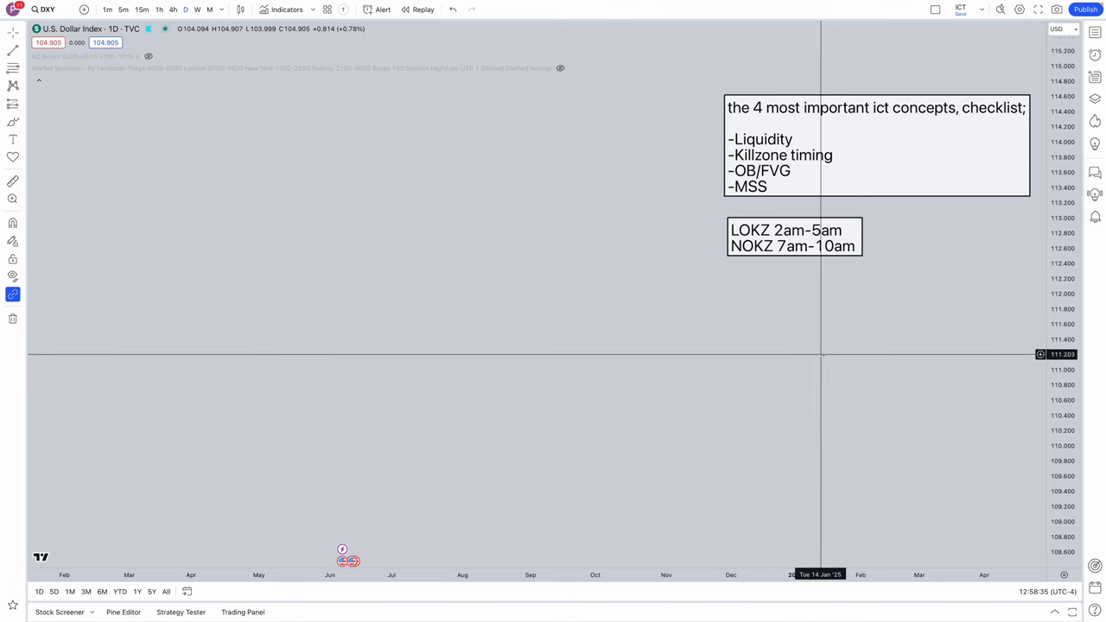
{"action": "mouse_move", "coordinate": [923, 342]}
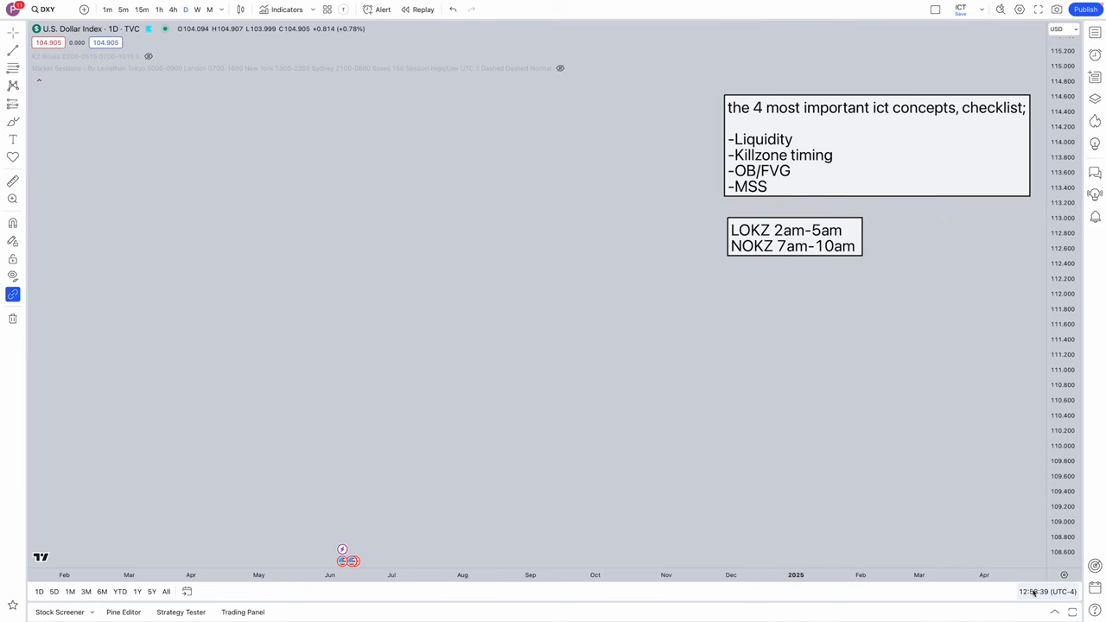
{"action": "left_click", "coordinate": [1047, 590]}
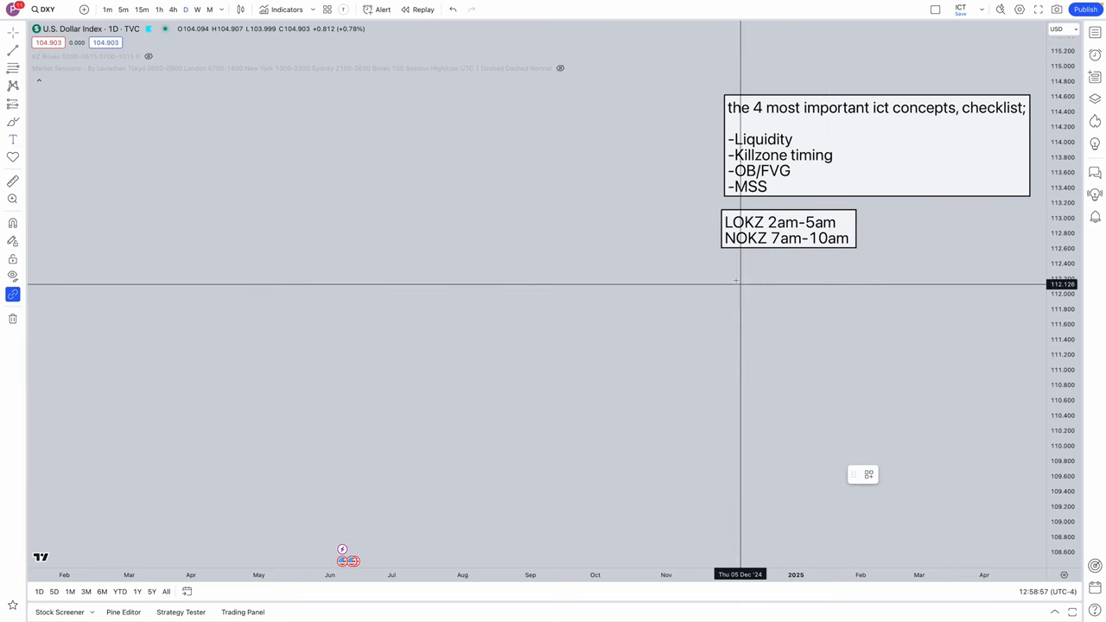
Place a third note listing entry criteria: liquidity sweep, mss, ob/fvg.
{"action": "left_click", "coordinate": [764, 286]}
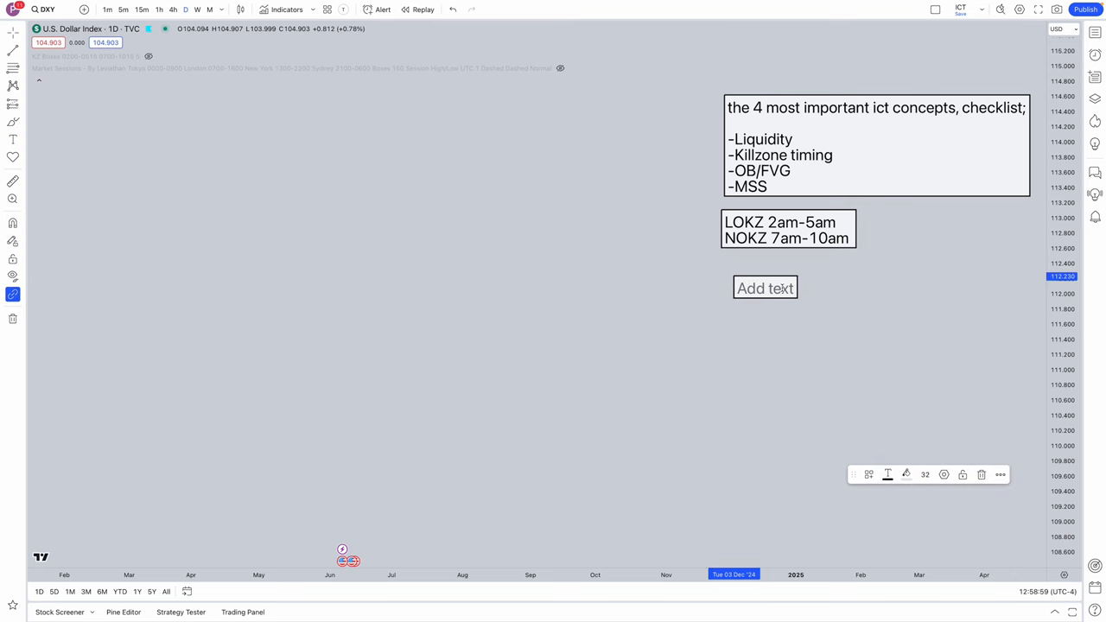
{"action": "mouse_move", "coordinate": [767, 297]}
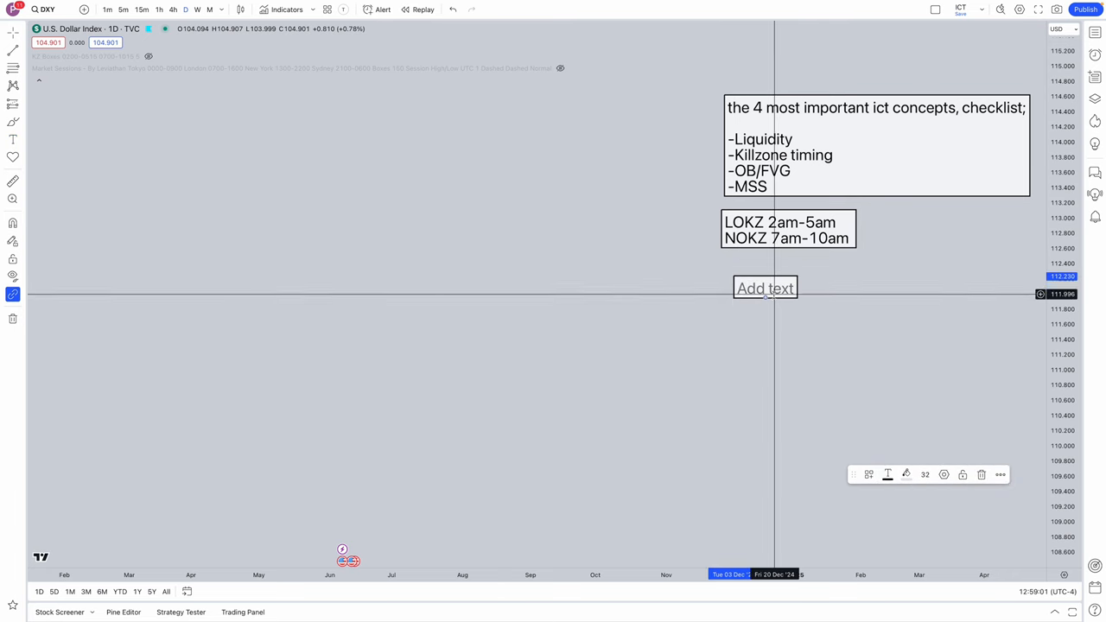
{"action": "double_click", "coordinate": [764, 286]}
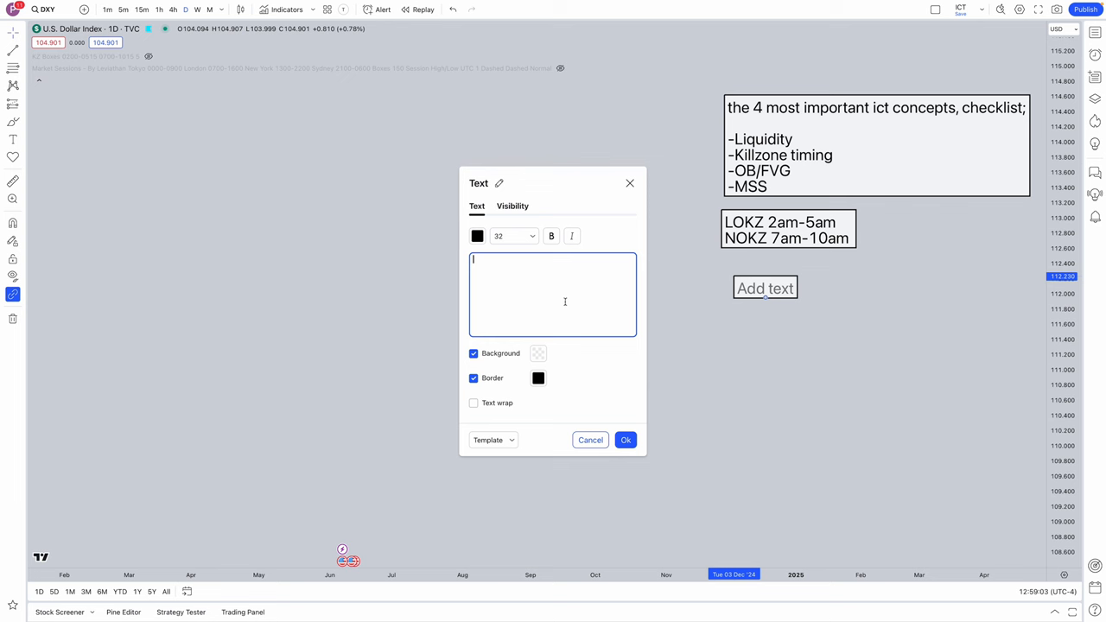
{"action": "type", "text": "-"}
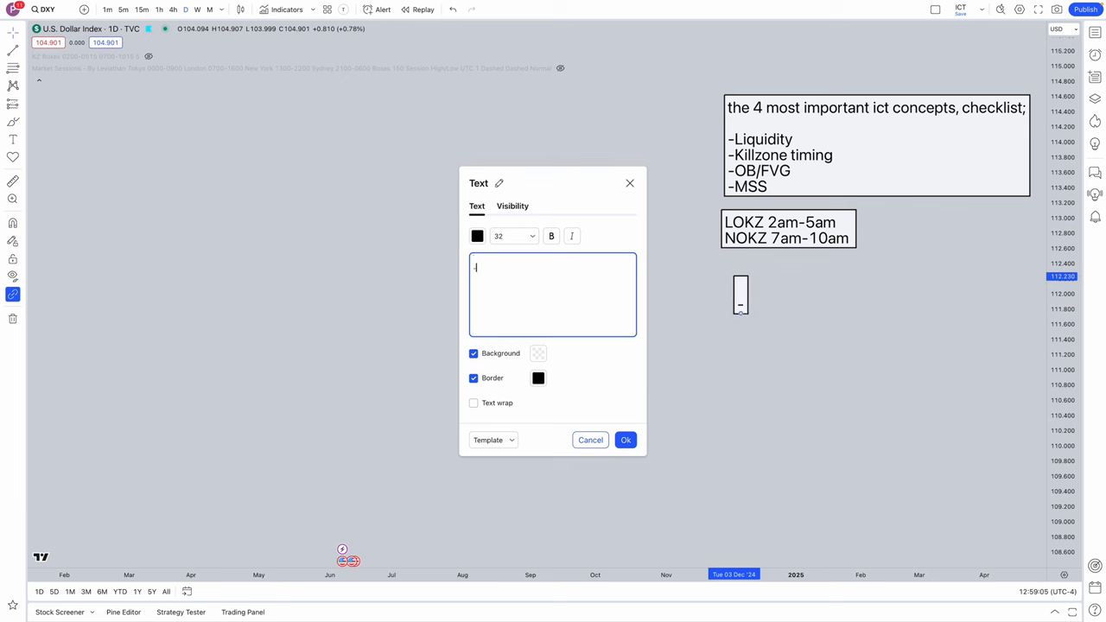
{"action": "type", "text": "-liquidty sweep"}
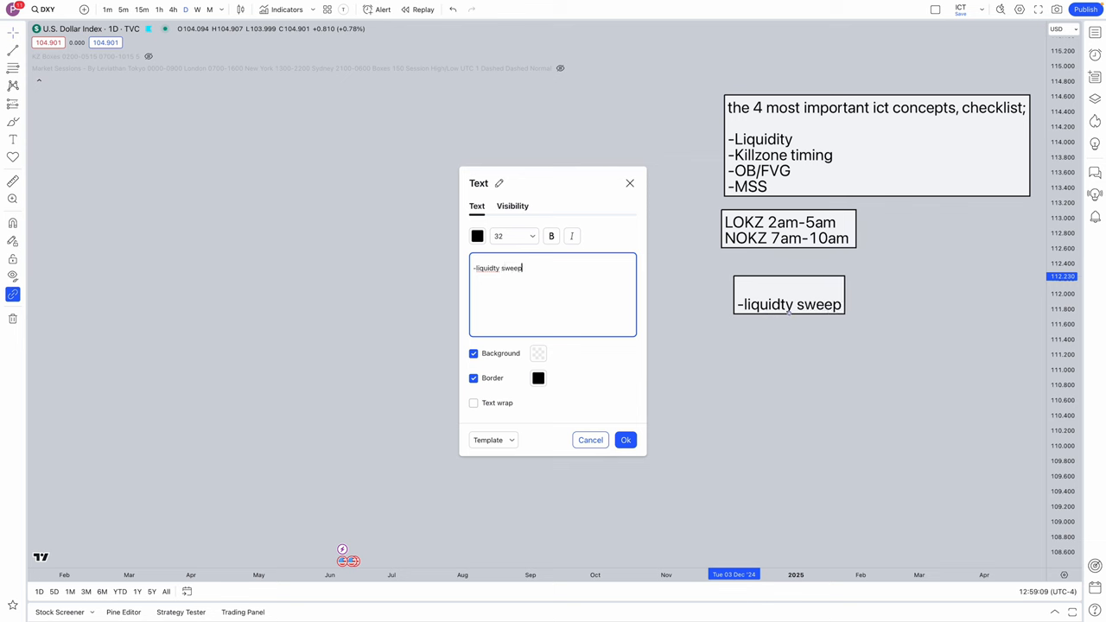
{"action": "type", "text": "mss"}
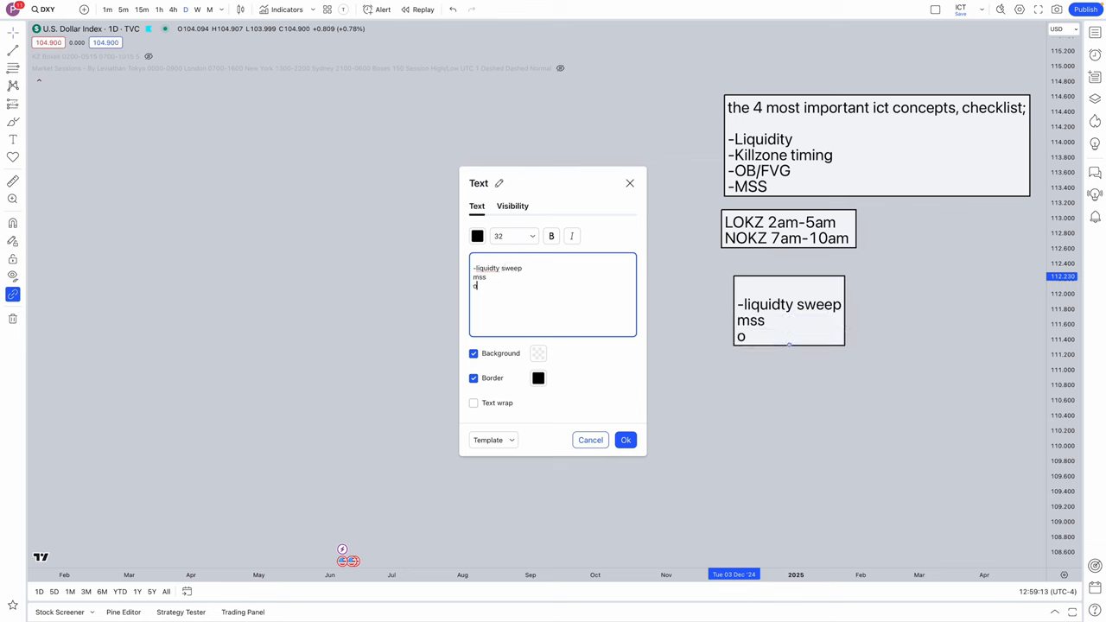
{"action": "type", "text": "b/"}
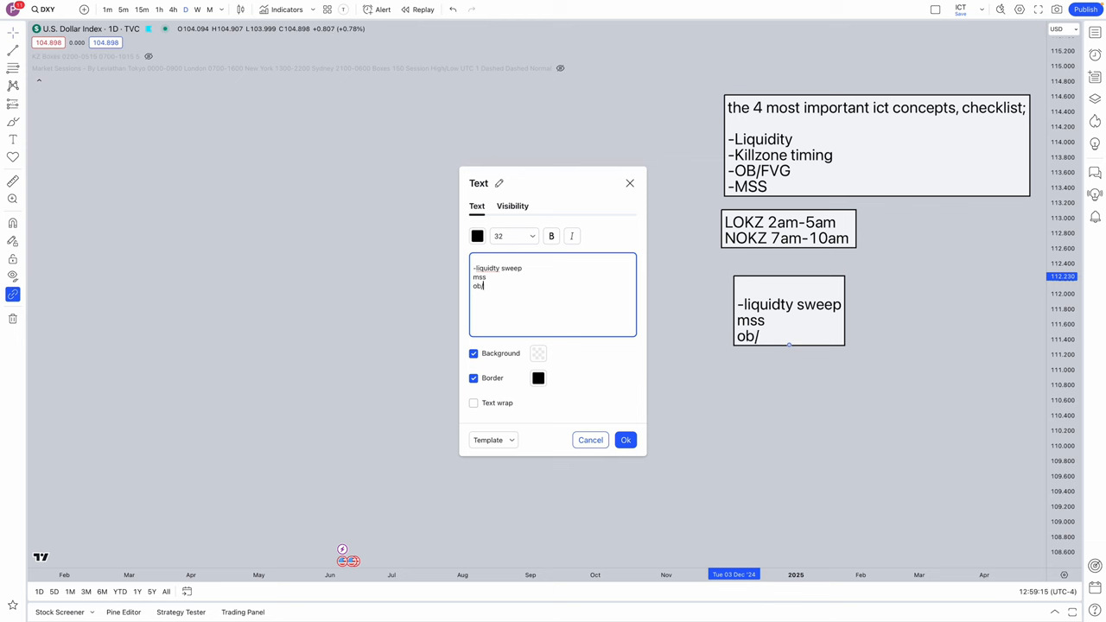
{"action": "type", "text": "fvg"}
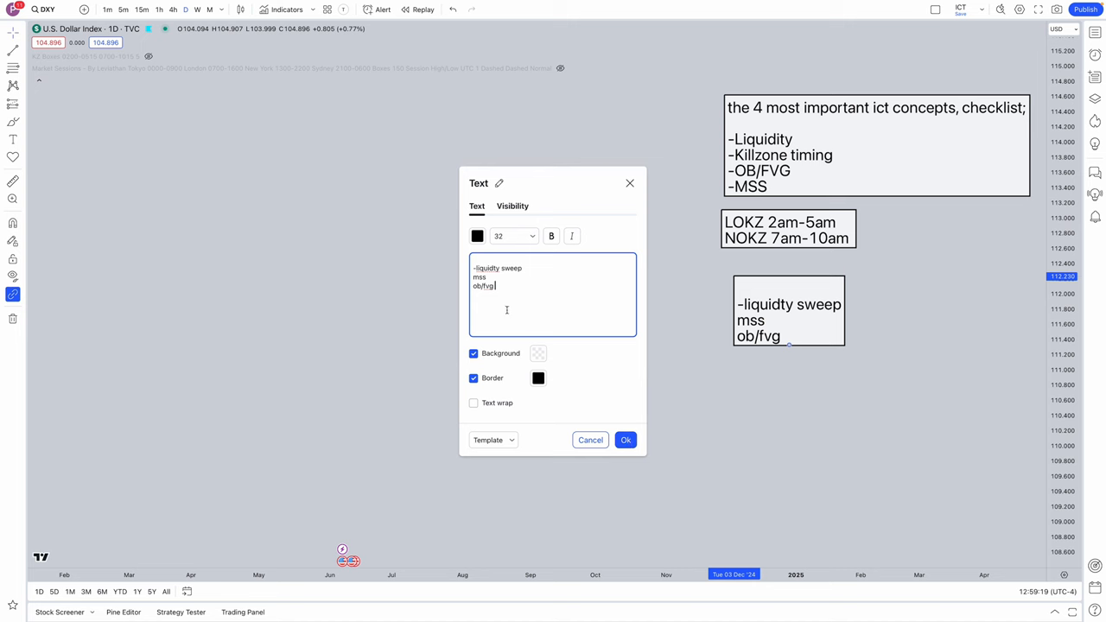
Add pairs xauusd, eurusd, gbpusd and timeframes 15m and 5m, then apply the note.
{"action": "type", "text": "xauusd, eurusd, gbpusd"}
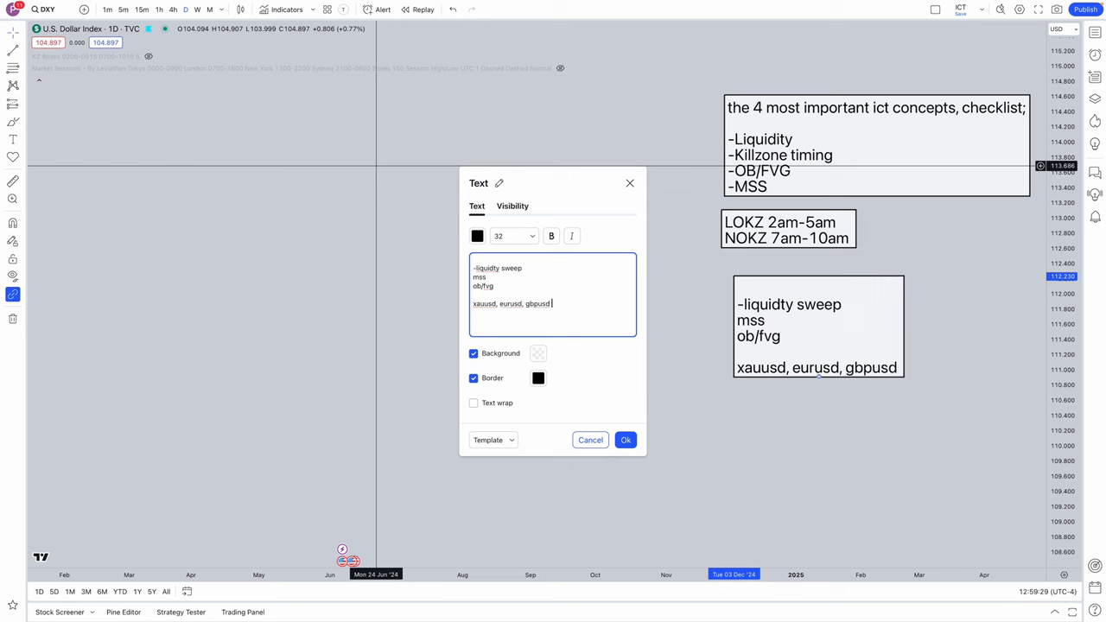
{"action": "type", "text": "."}
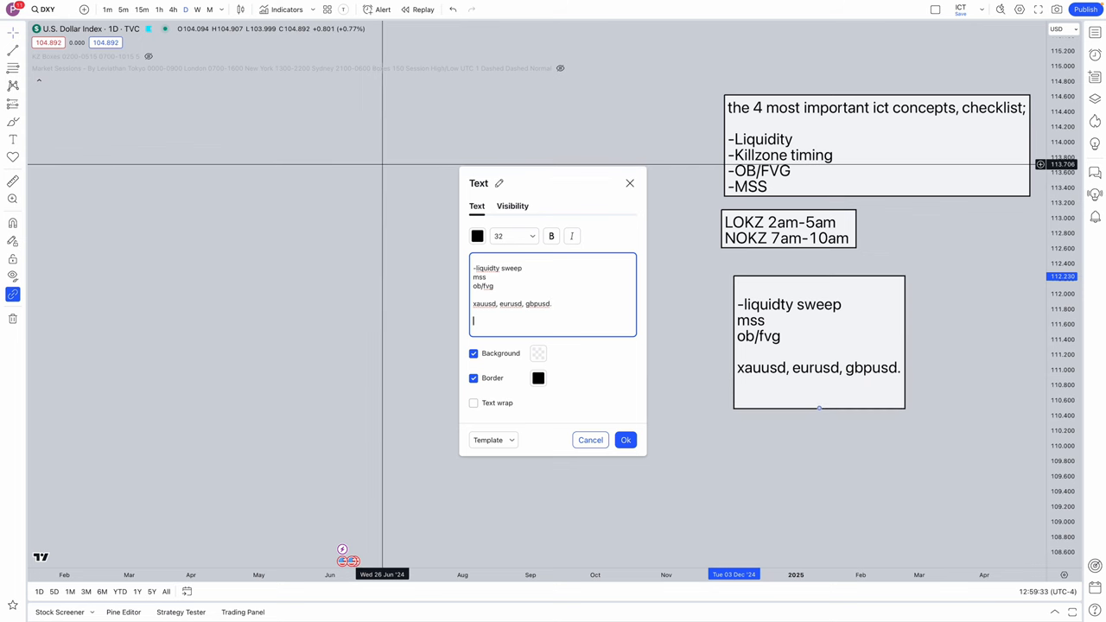
{"action": "type", "text": "15m and 5m"}
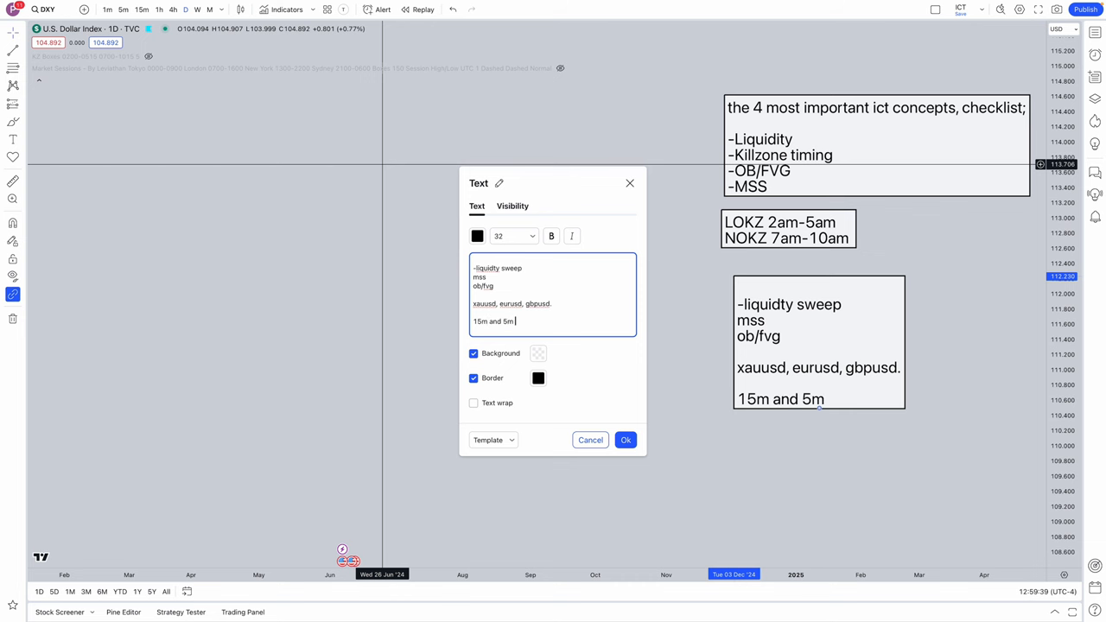
{"action": "left_click", "coordinate": [625, 441]}
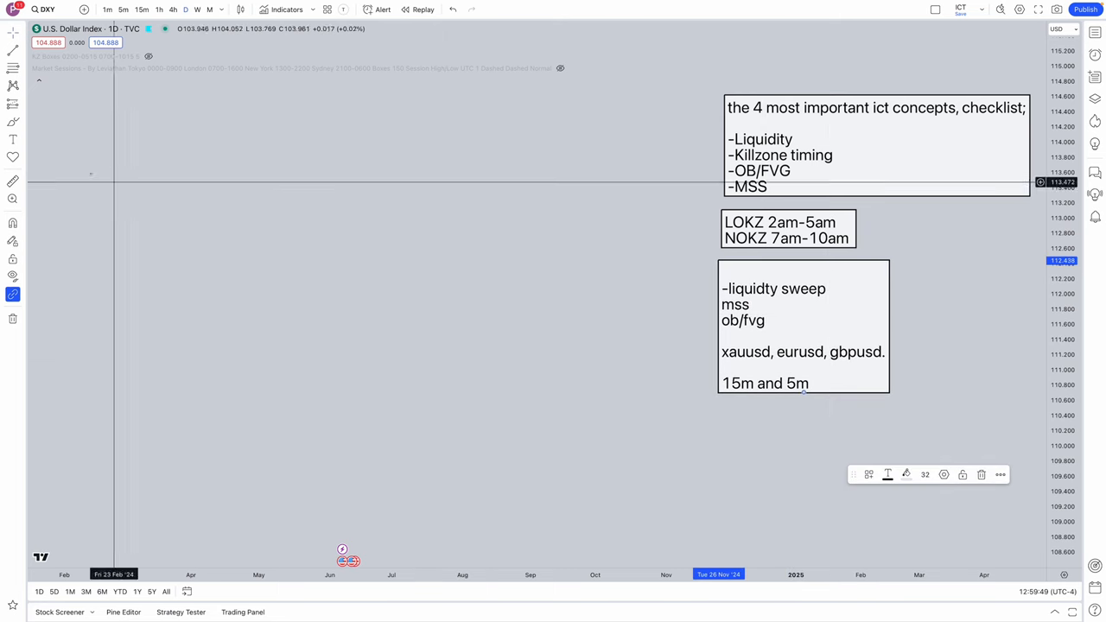
Recolour the red zigzag price sketch to black with an arrowhead end.
{"action": "left_click", "coordinate": [14, 60]}
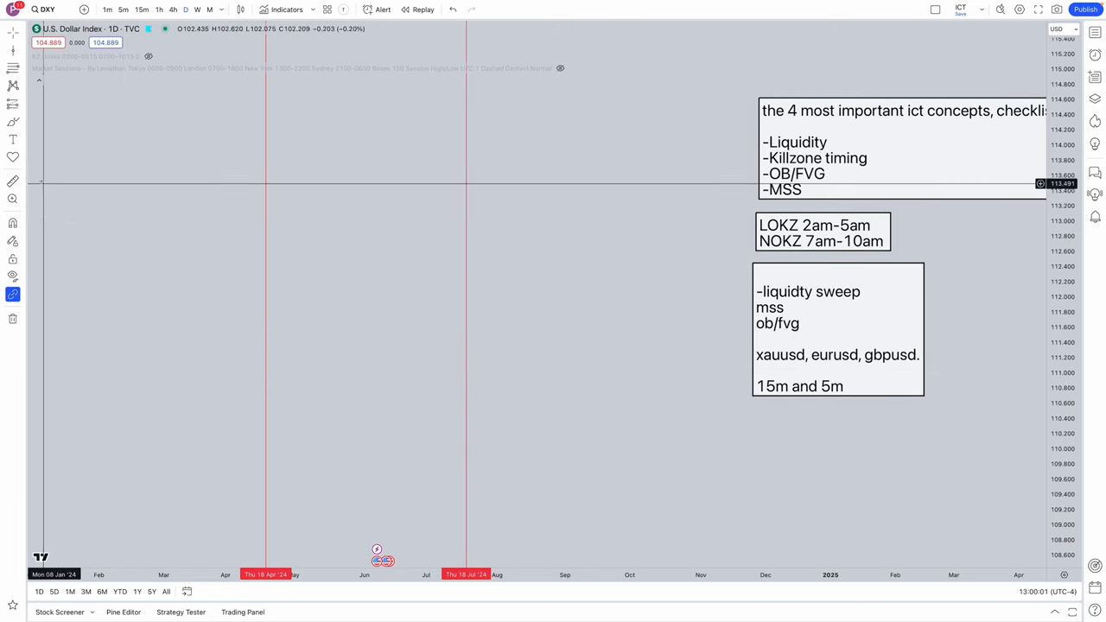
{"action": "left_click", "coordinate": [14, 139]}
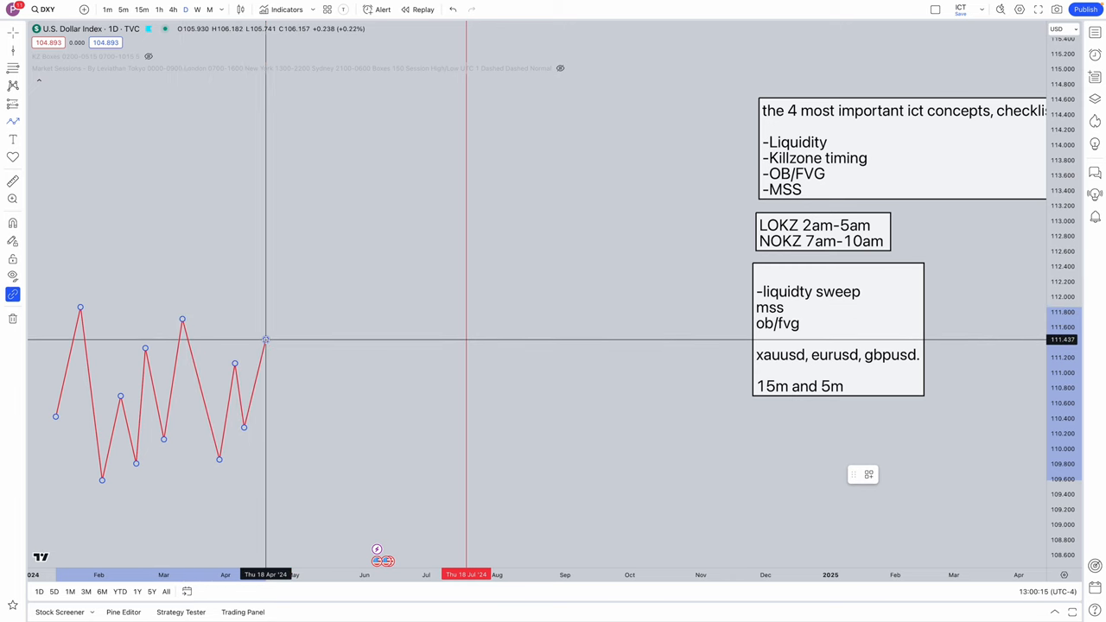
{"action": "left_click", "coordinate": [266, 340]}
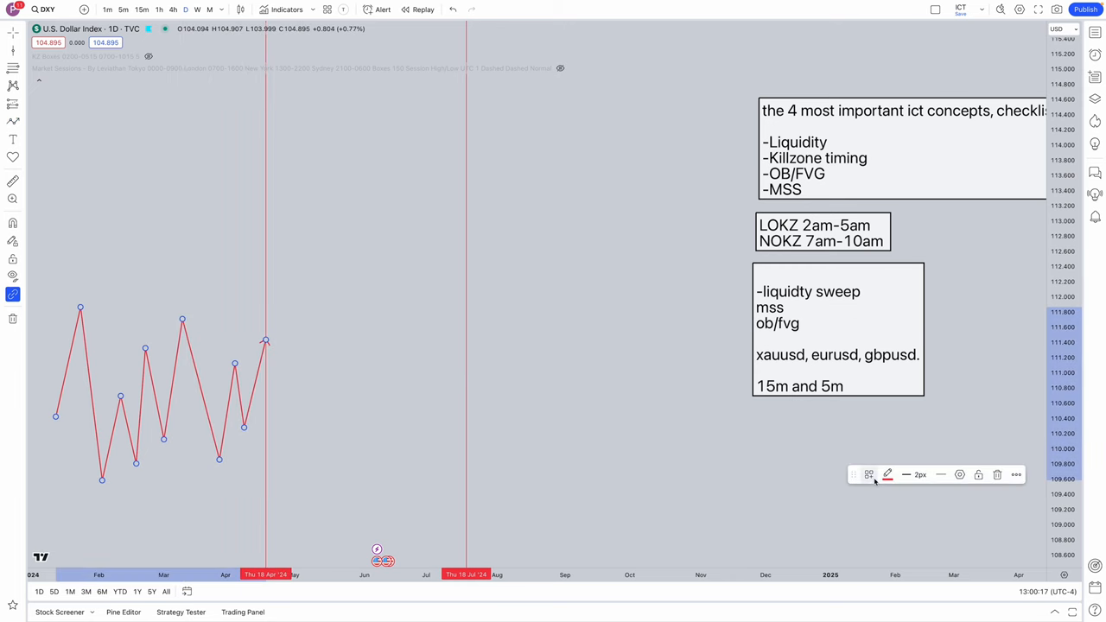
{"action": "left_click", "coordinate": [888, 473]}
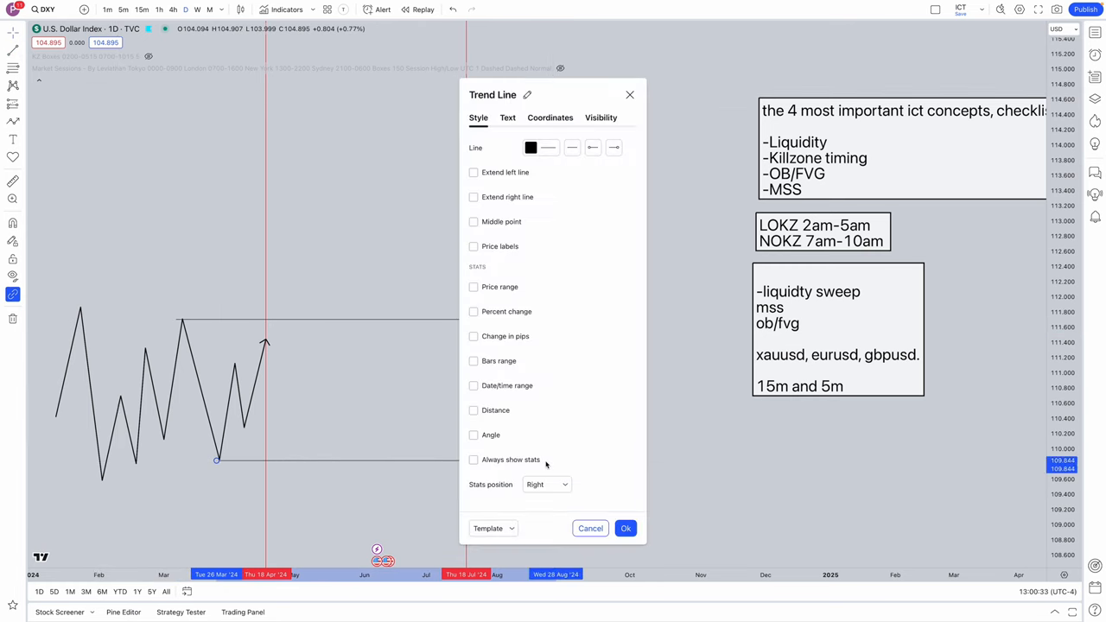
{"action": "mouse_move", "coordinate": [415, 508]}
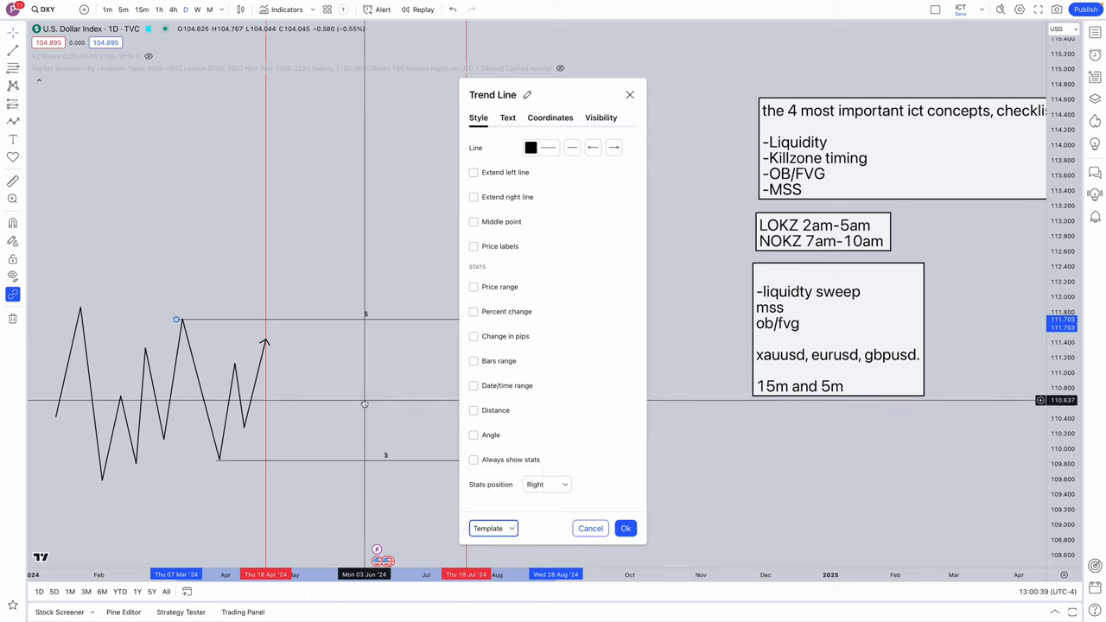
Apply the $ label settings to the horizontal liquidity lines.
{"action": "left_click", "coordinate": [626, 529]}
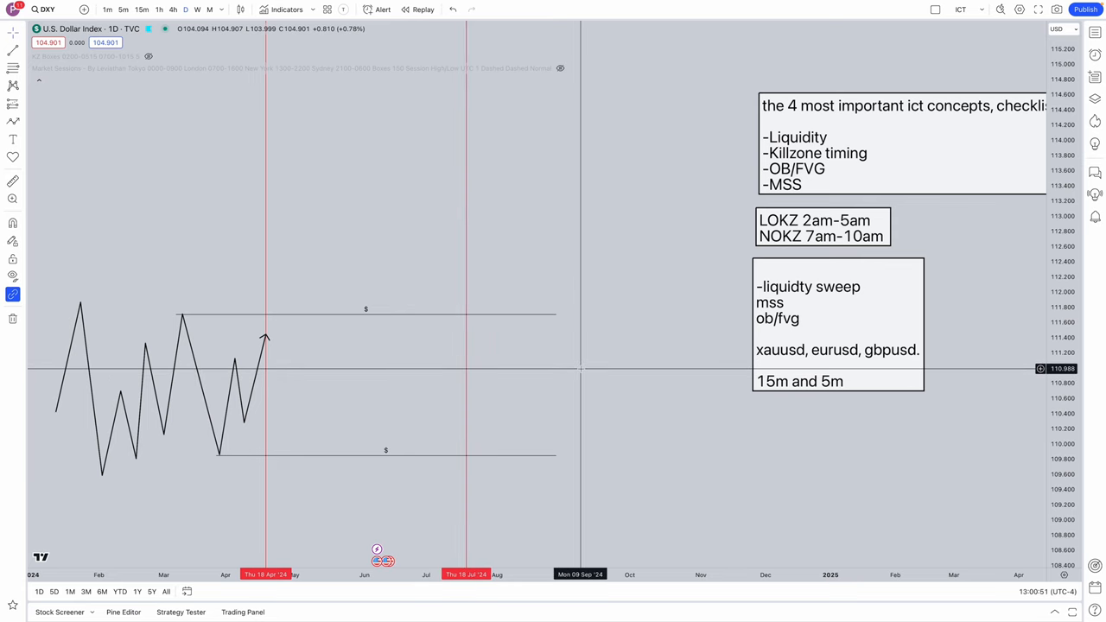
{"action": "mouse_move", "coordinate": [307, 377]}
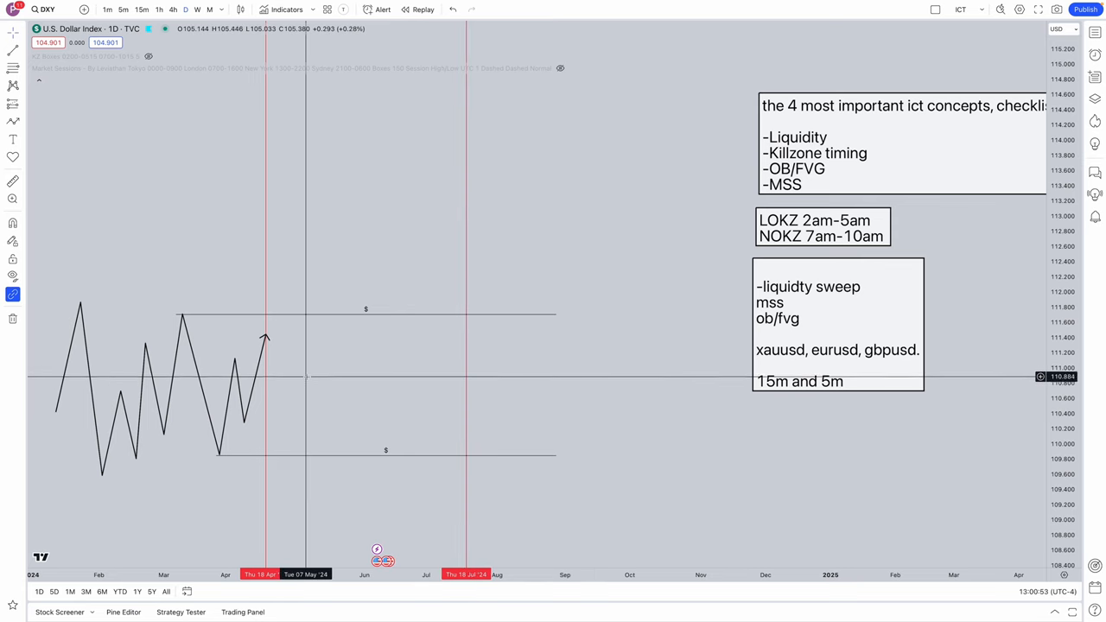
{"action": "mouse_move", "coordinate": [421, 365]}
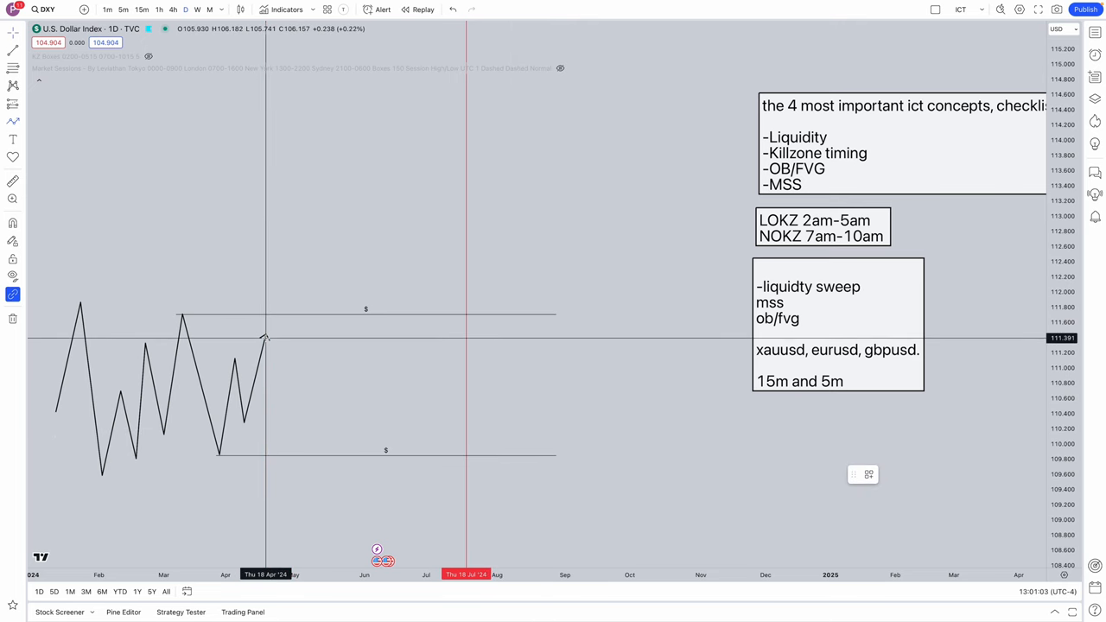
Extend the zigzag below the lower liquidity line and sketch the move back up.
{"action": "left_click_drag", "start_coordinate": [266, 337], "coordinate": [307, 408]}
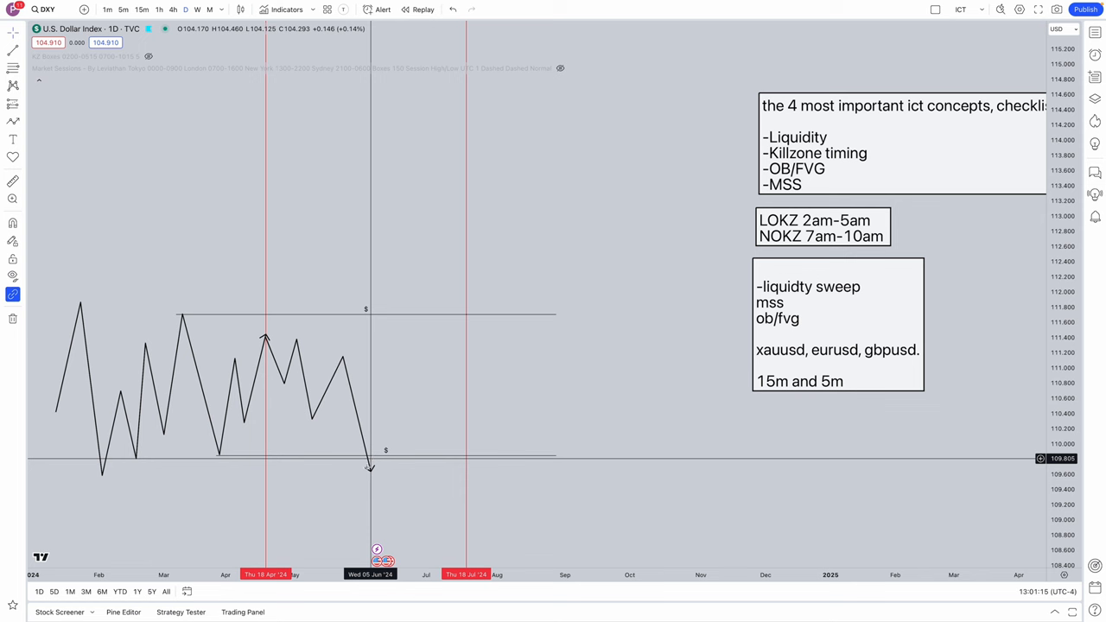
{"action": "mouse_move", "coordinate": [368, 325]}
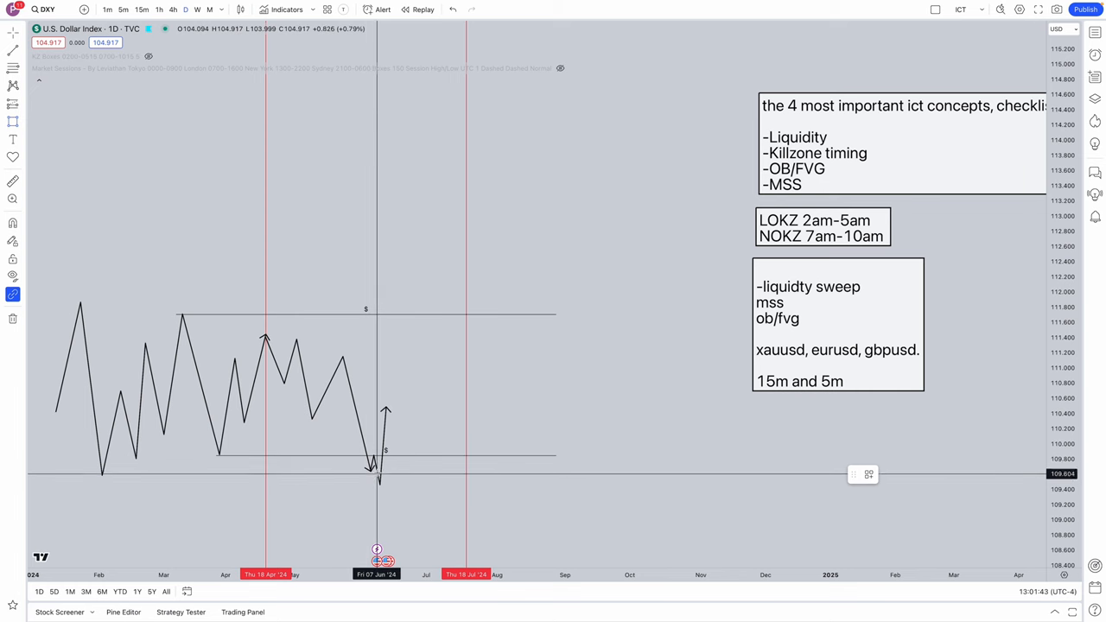
{"action": "left_click_drag", "start_coordinate": [373, 467], "coordinate": [529, 467]}
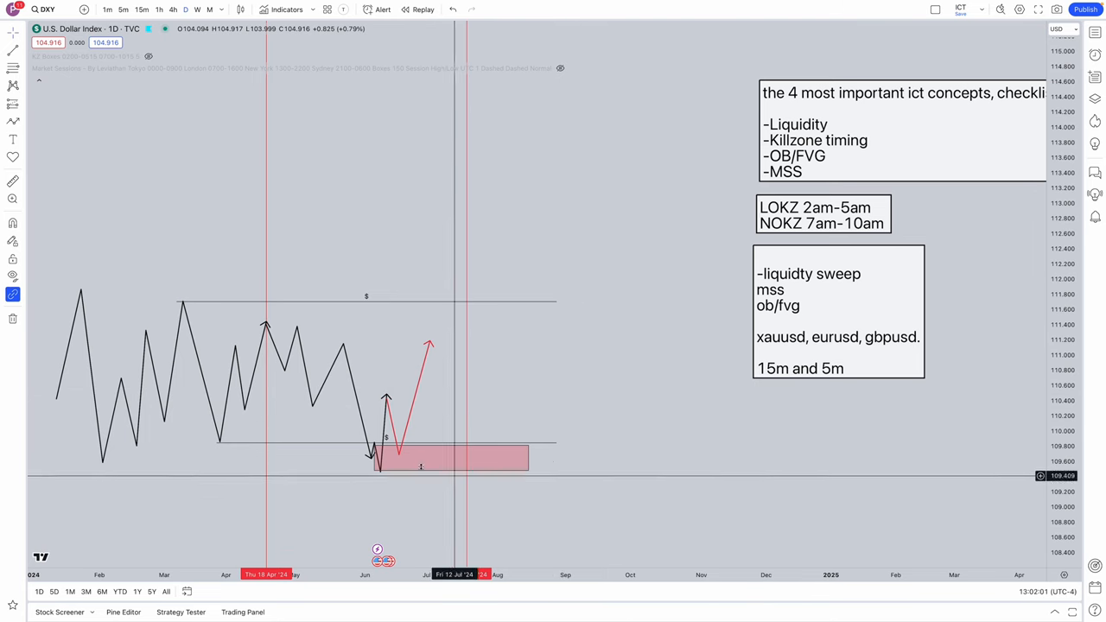
{"action": "mouse_move", "coordinate": [423, 467]}
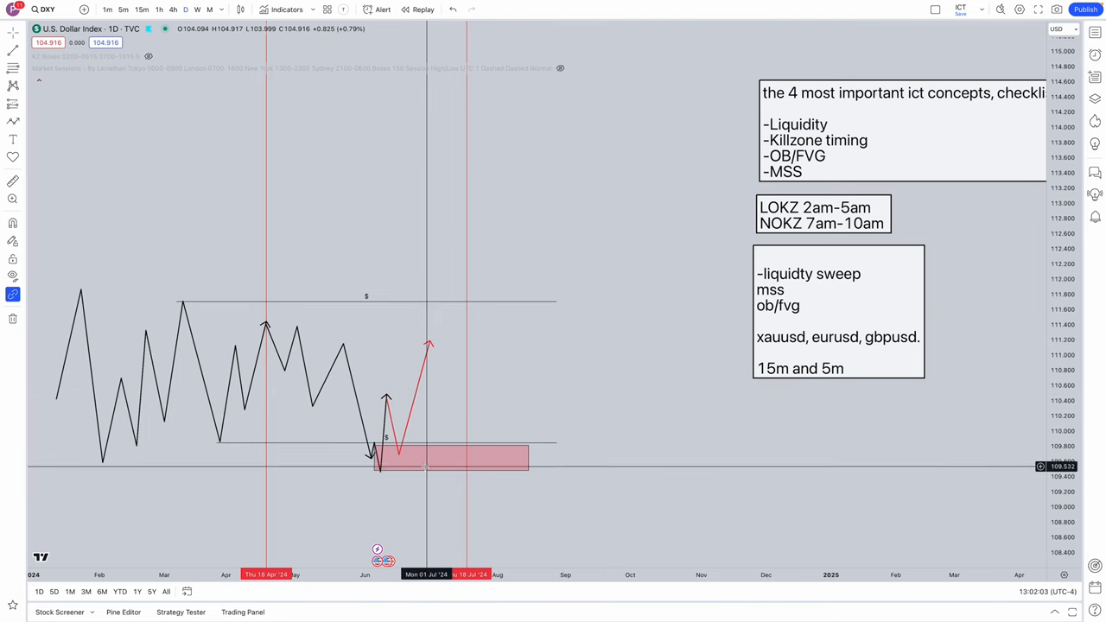
{"action": "mouse_move", "coordinate": [774, 273]}
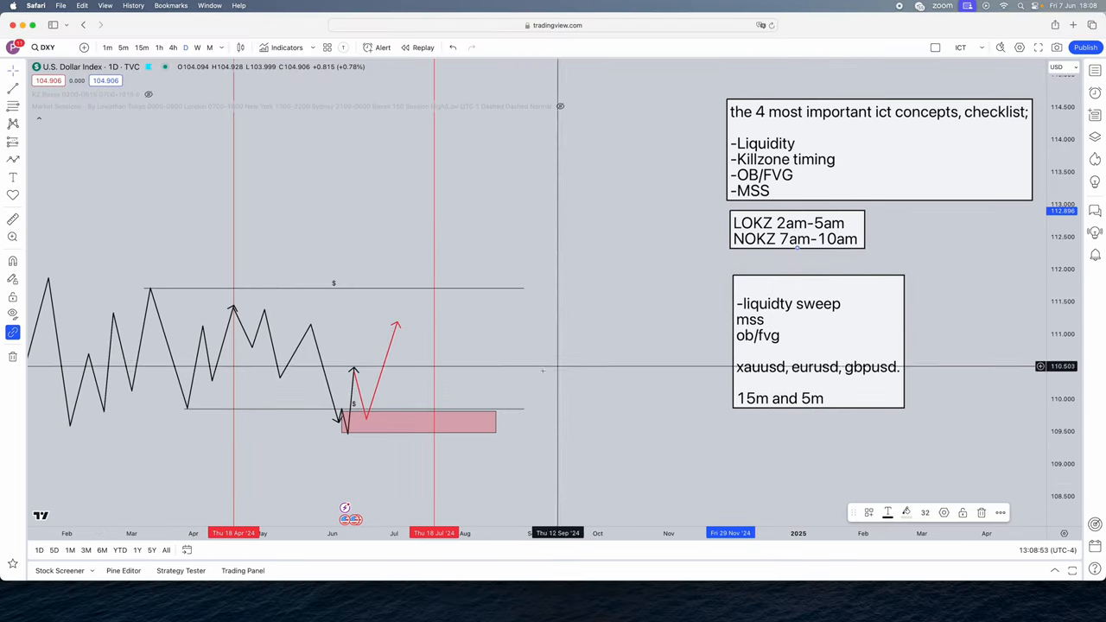
{"action": "mouse_move", "coordinate": [625, 370]}
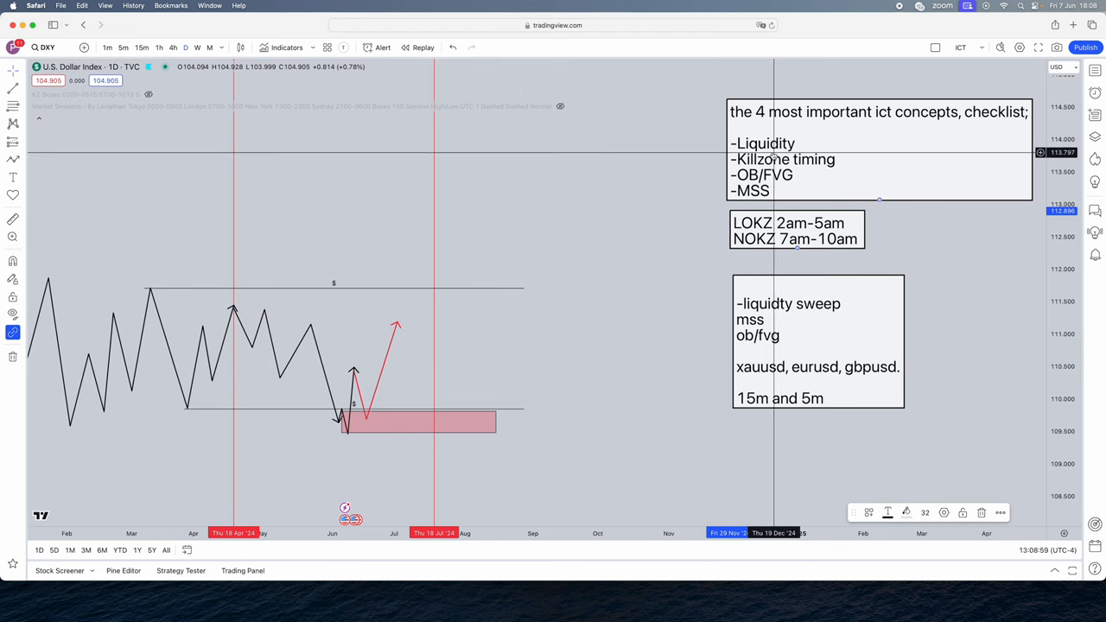
{"action": "mouse_move", "coordinate": [769, 145]}
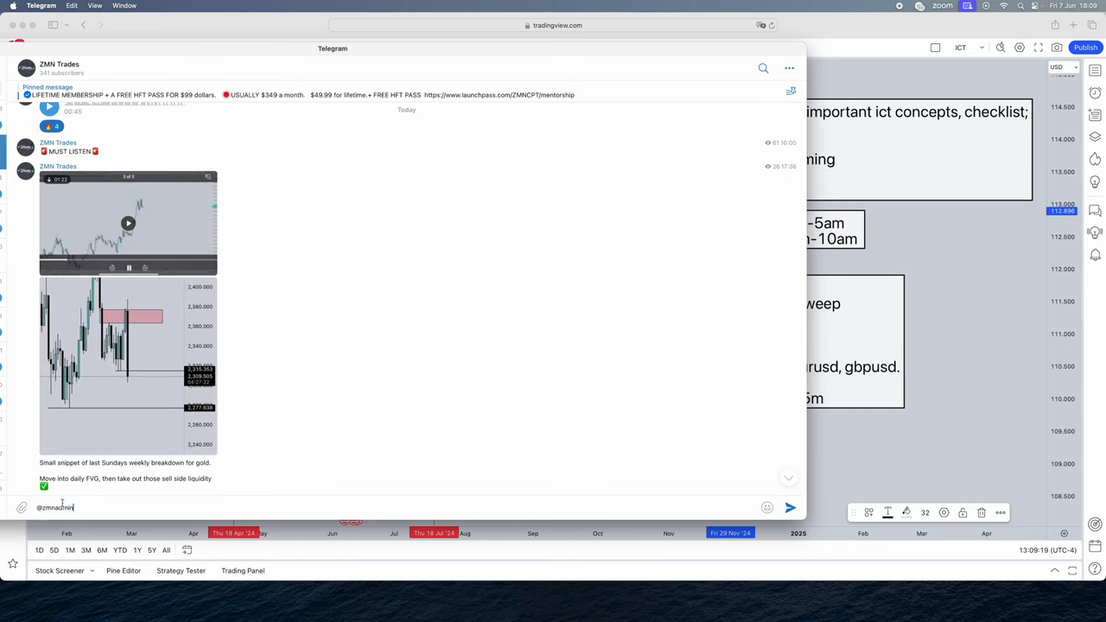
Scroll back through the trading channel's older May posts.
{"action": "scroll", "scroll_direction": "down", "scroll_amount": 3}
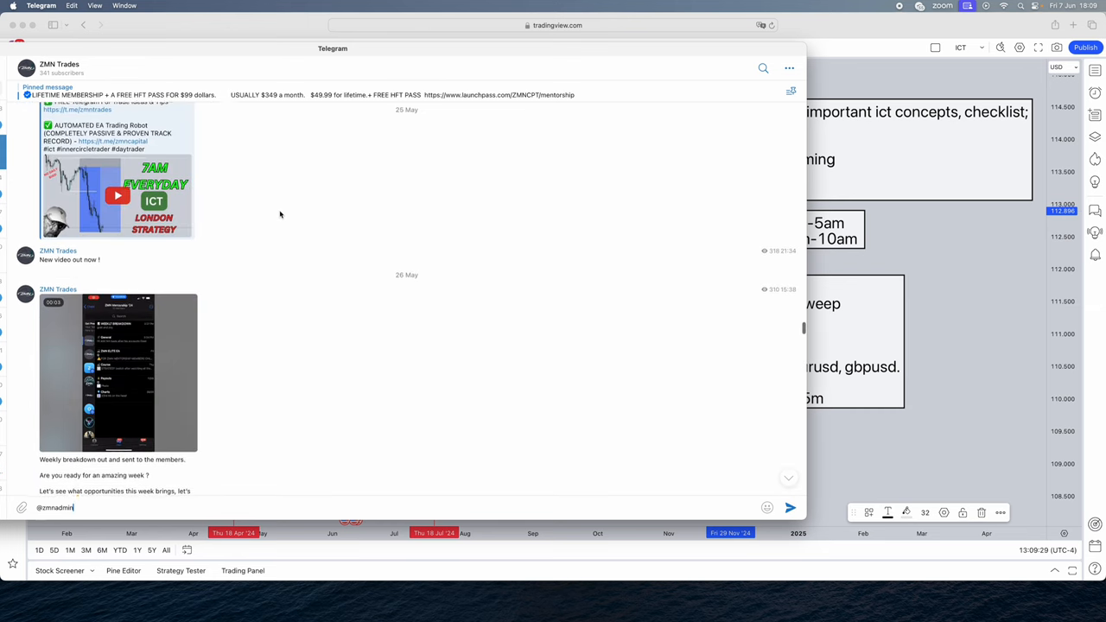
{"action": "scroll", "scroll_direction": "down", "scroll_amount": 3}
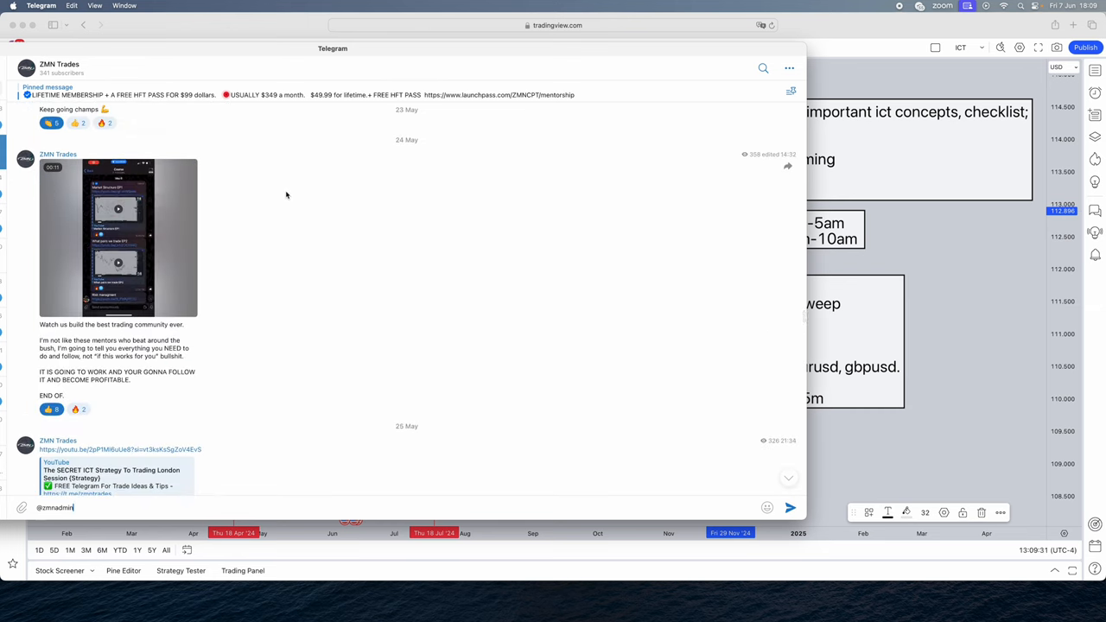
{"action": "scroll", "scroll_direction": "down", "scroll_amount": 3}
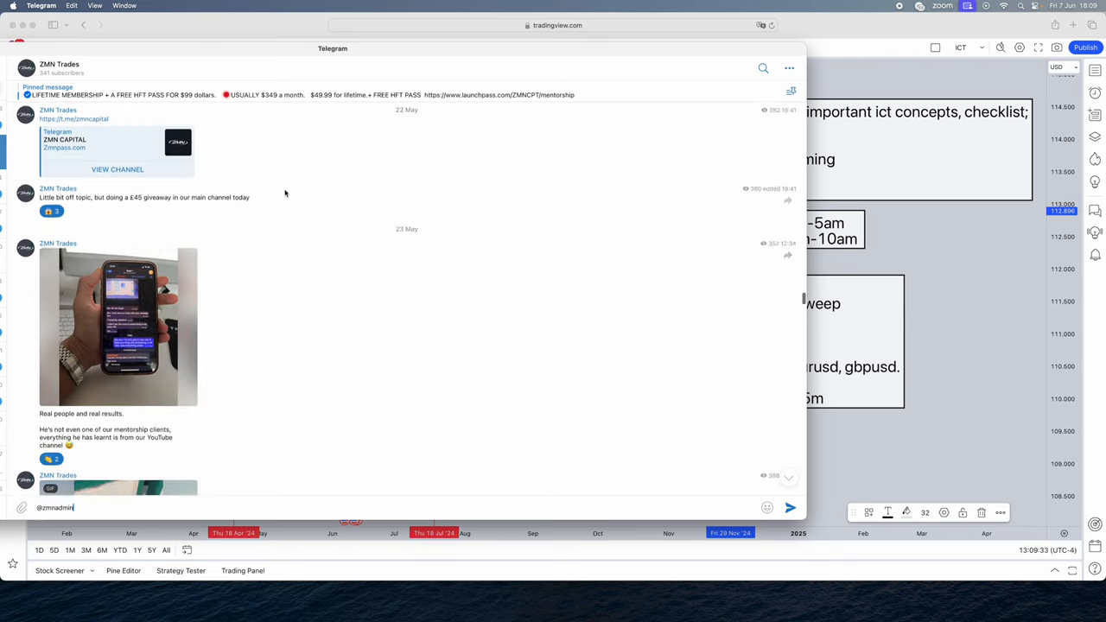
{"action": "scroll", "scroll_direction": "down", "scroll_amount": 3}
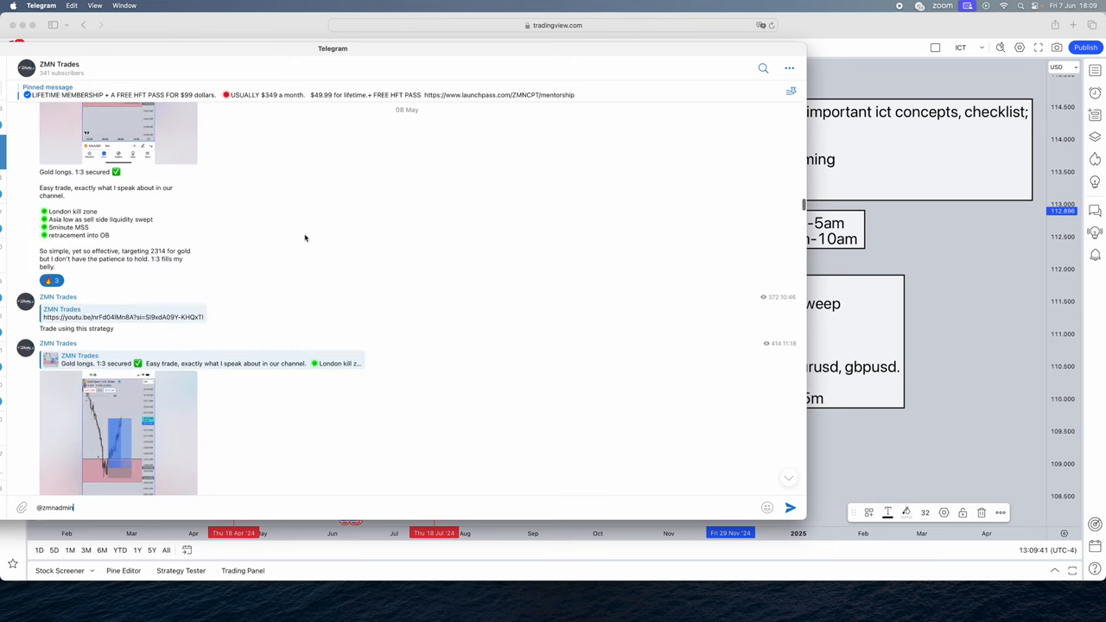
{"action": "scroll", "scroll_direction": "down", "scroll_amount": 3}
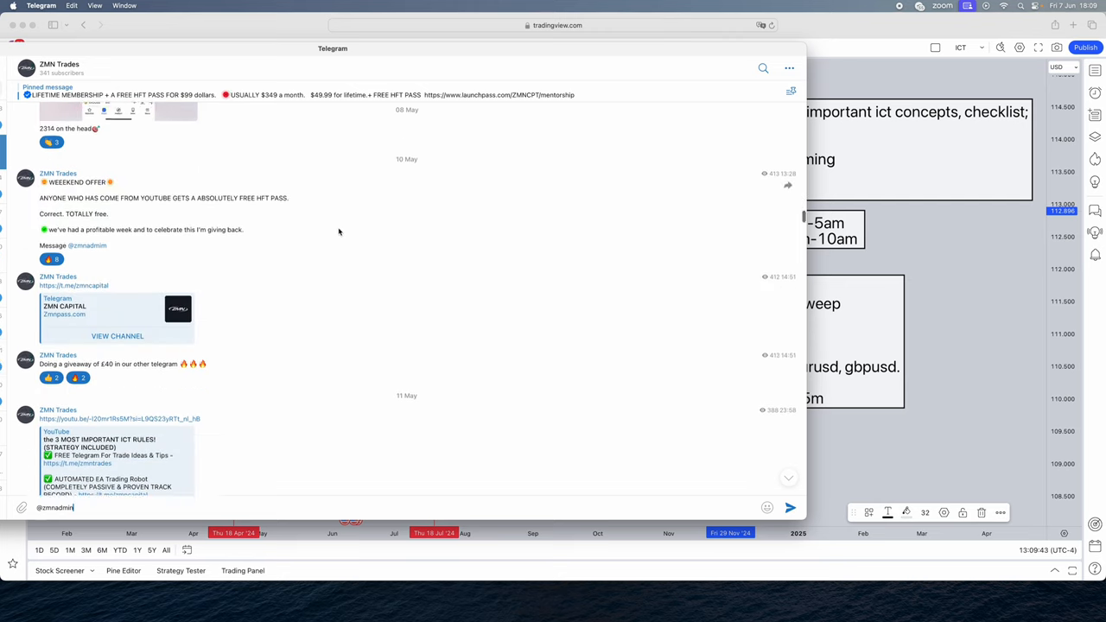
{"action": "scroll", "scroll_direction": "down", "scroll_amount": 3}
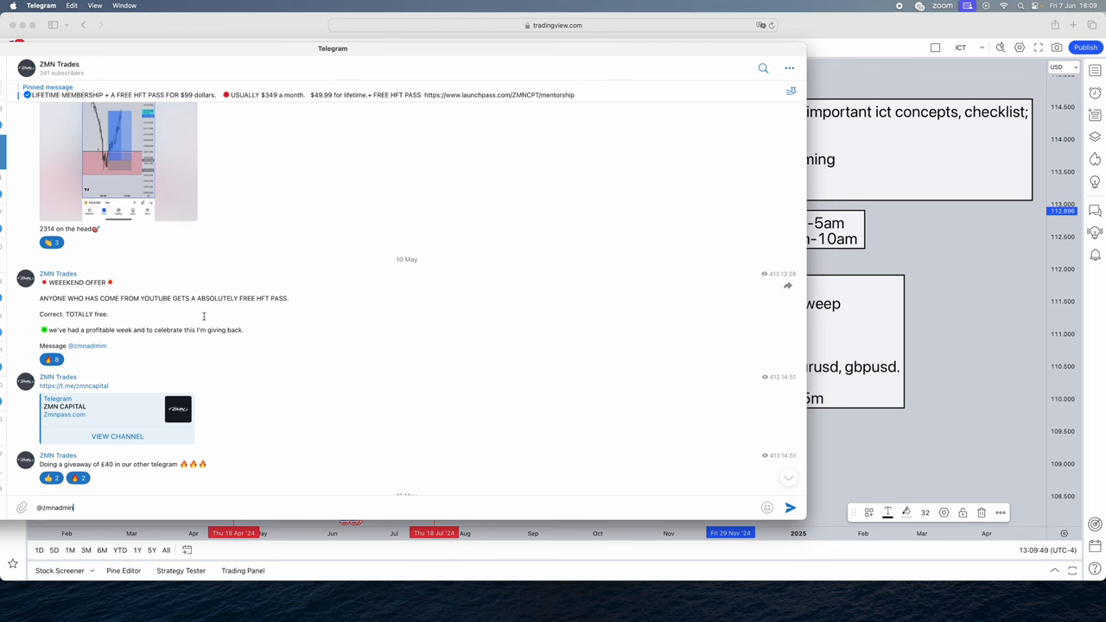
{"action": "mouse_move", "coordinate": [204, 363]}
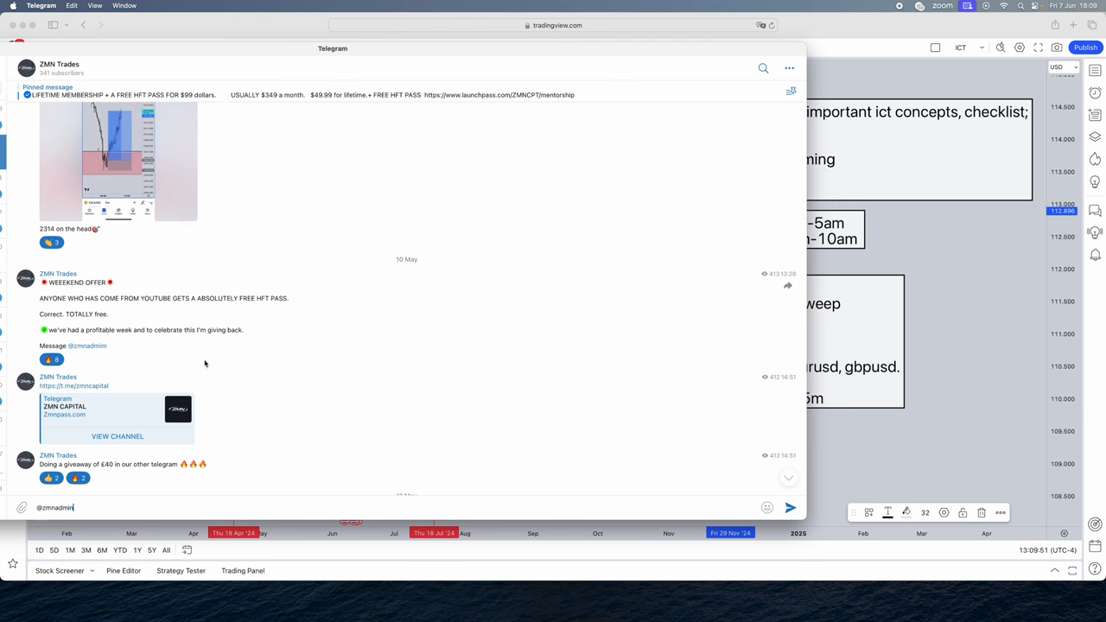
{"action": "mouse_move", "coordinate": [159, 363]}
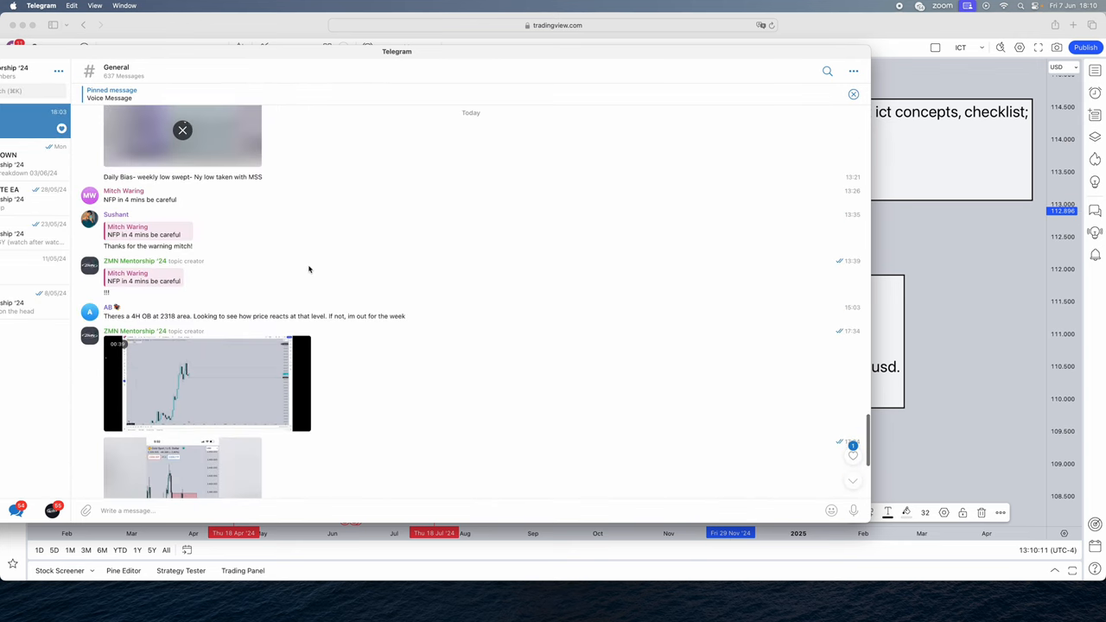
Scroll through the Course topic's lesson posts on orderblocks and liquidity.
{"action": "scroll", "scroll_direction": "down", "scroll_amount": 3}
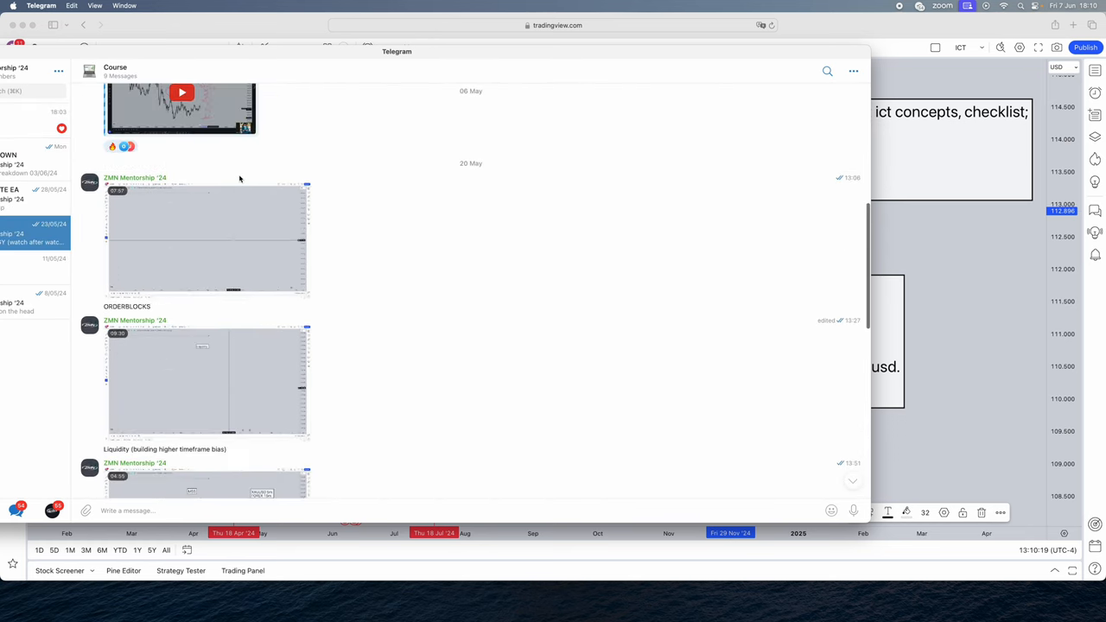
{"action": "scroll", "scroll_direction": "down", "scroll_amount": 3}
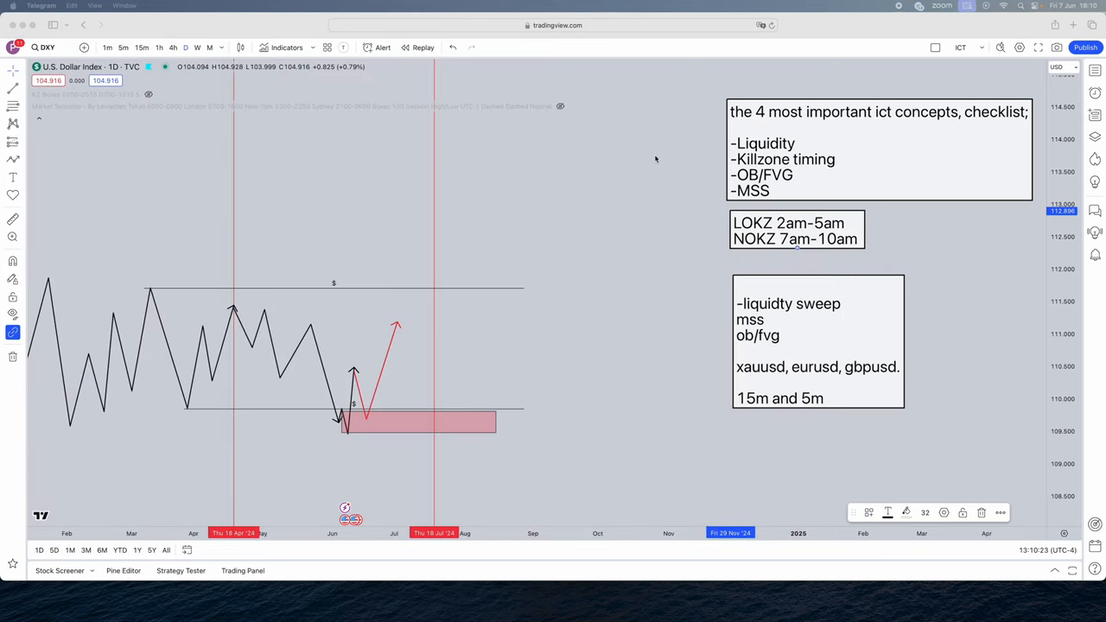
{"action": "mouse_move", "coordinate": [620, 269]}
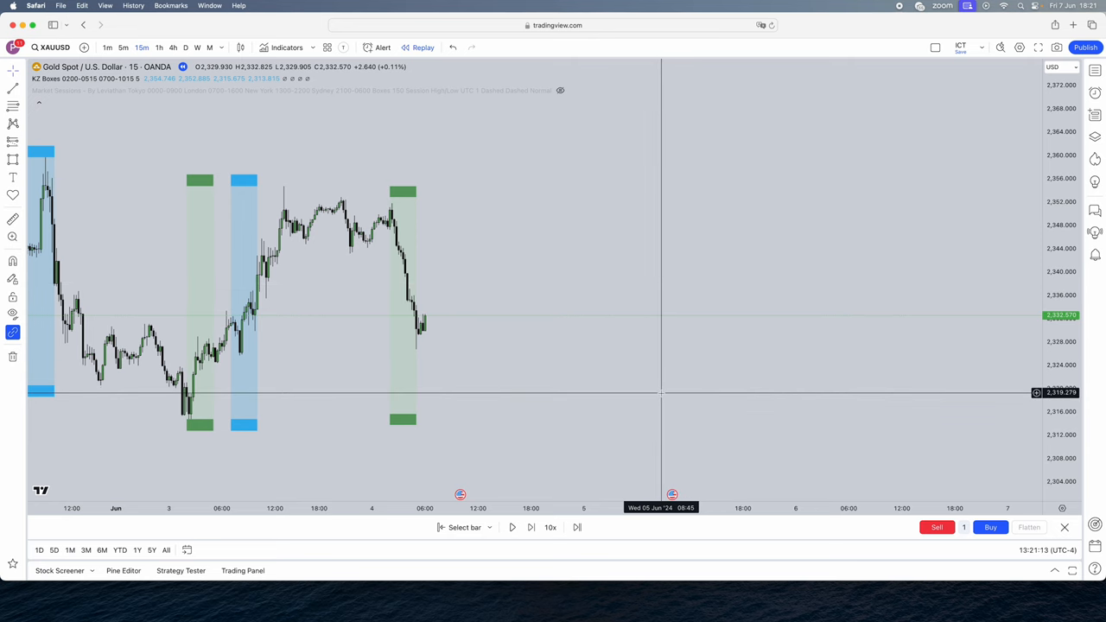
{"action": "mouse_move", "coordinate": [677, 405]}
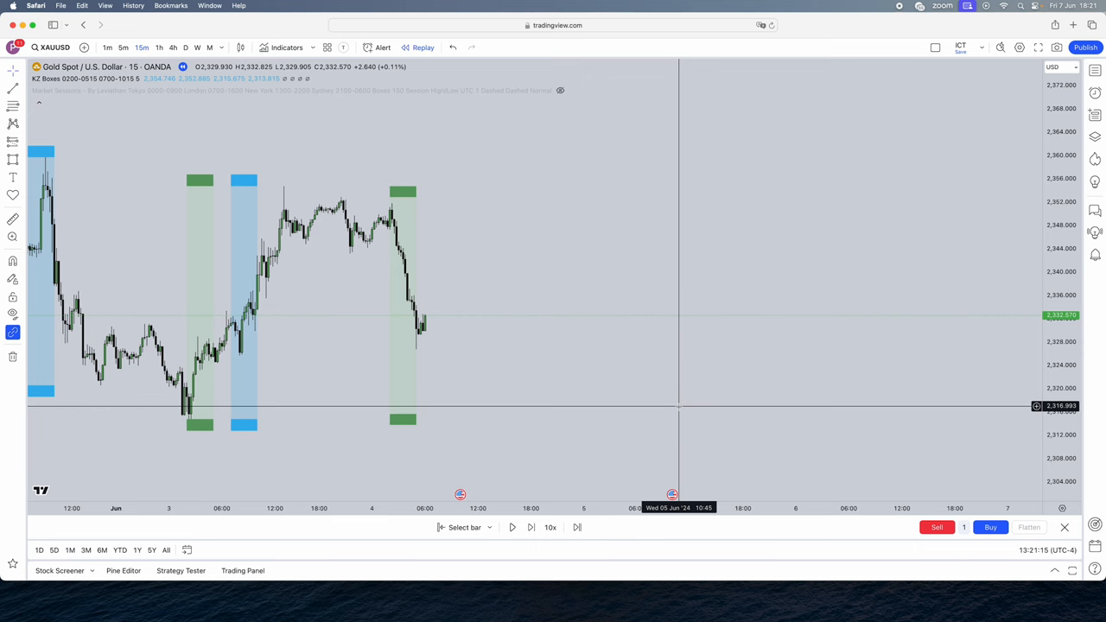
{"action": "mouse_move", "coordinate": [679, 409]}
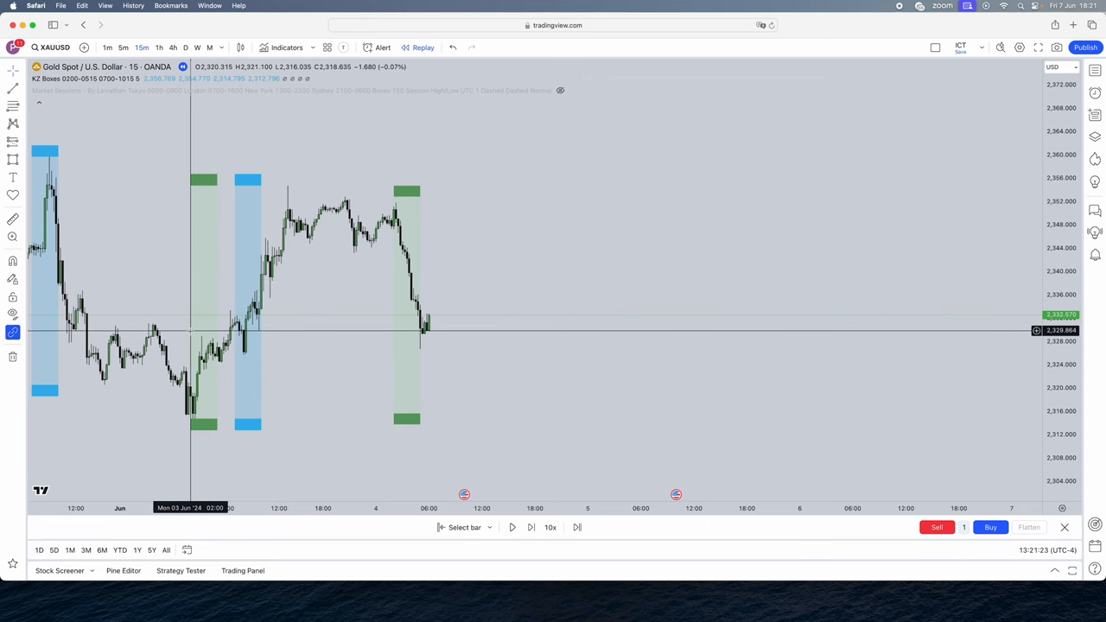
{"action": "mouse_move", "coordinate": [190, 330]}
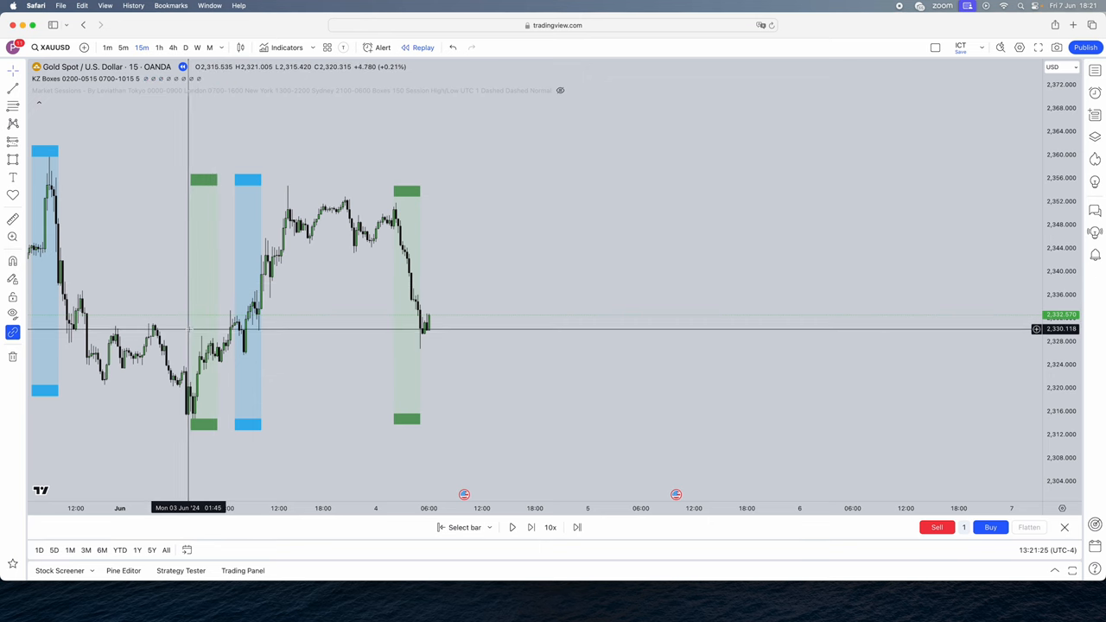
{"action": "mouse_move", "coordinate": [233, 328]}
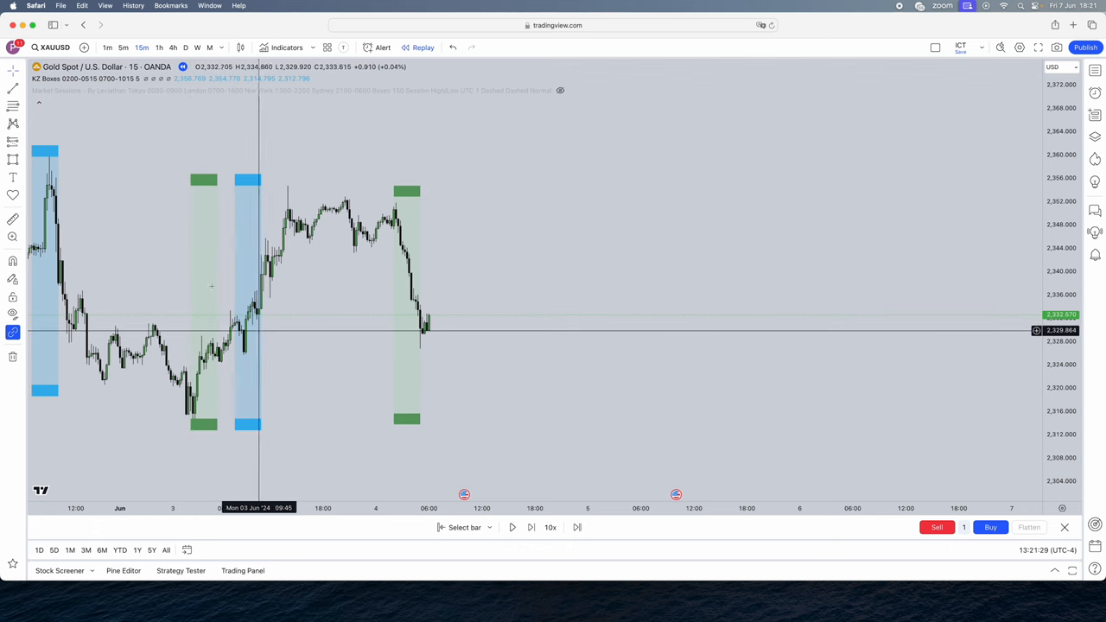
Add the KZ Boxes indicator via 'kz boxes' search and confirm its default settings.
{"action": "left_click", "coordinate": [287, 47]}
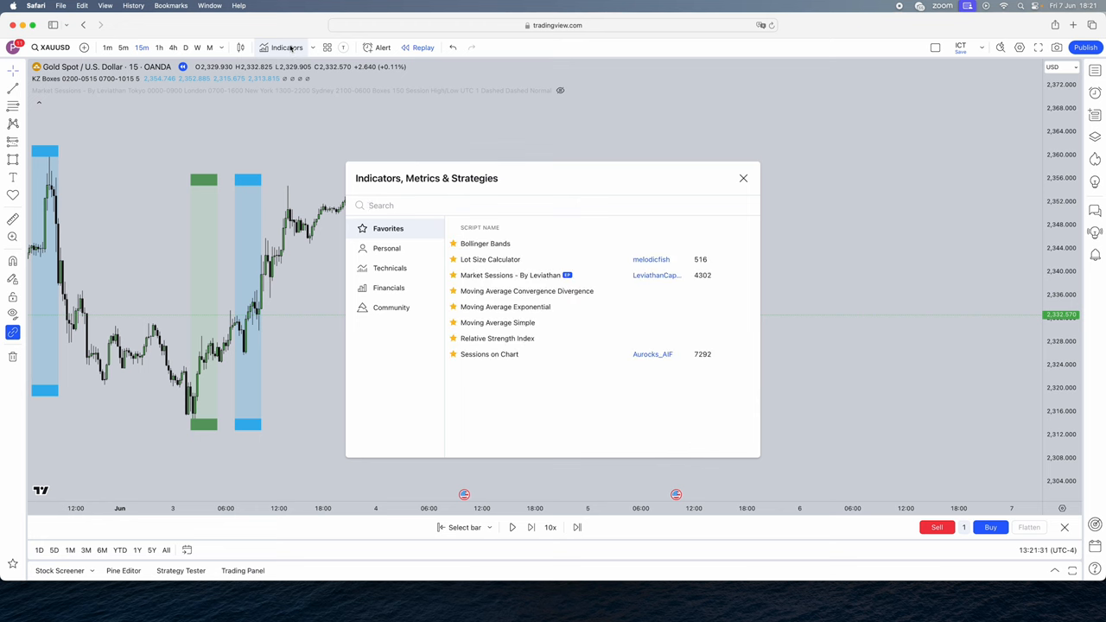
{"action": "type", "text": "kz boxes"}
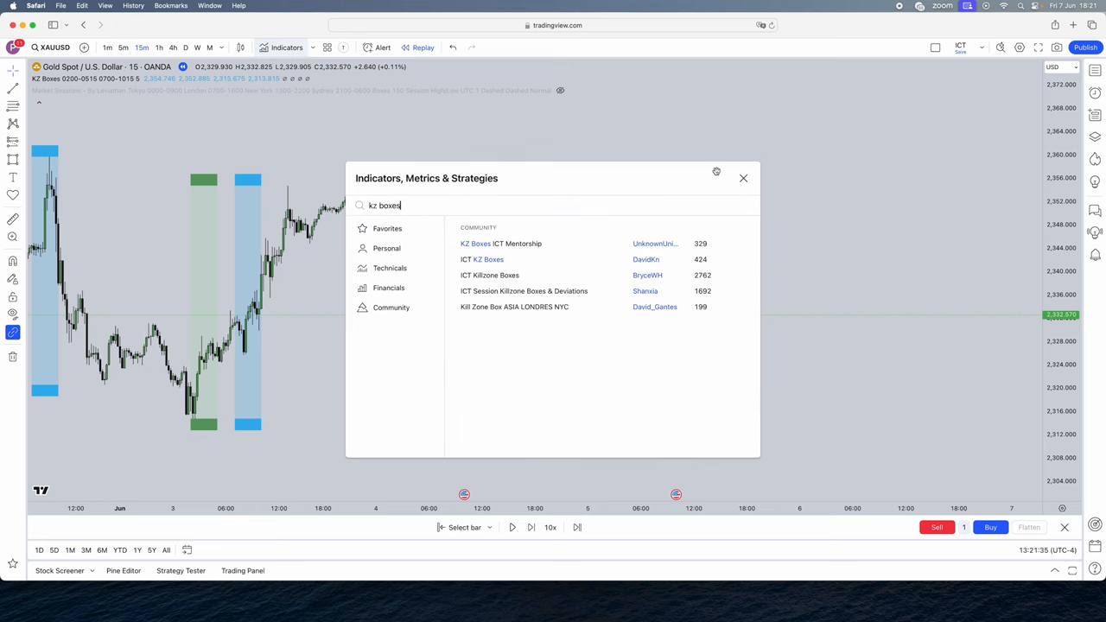
{"action": "left_click", "coordinate": [742, 178]}
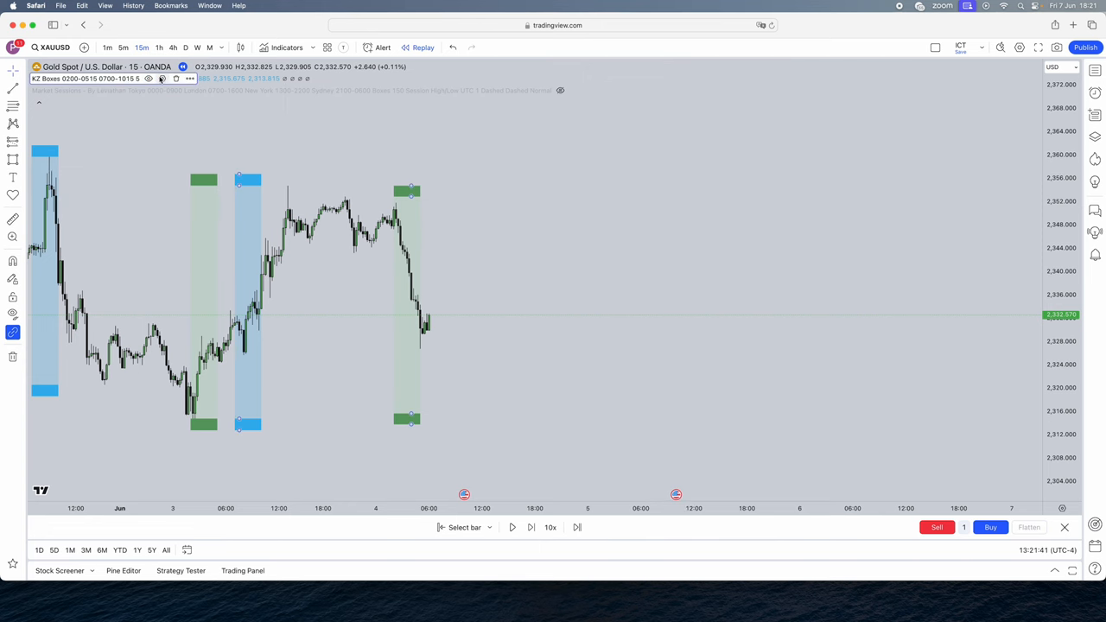
{"action": "left_click", "coordinate": [162, 80]}
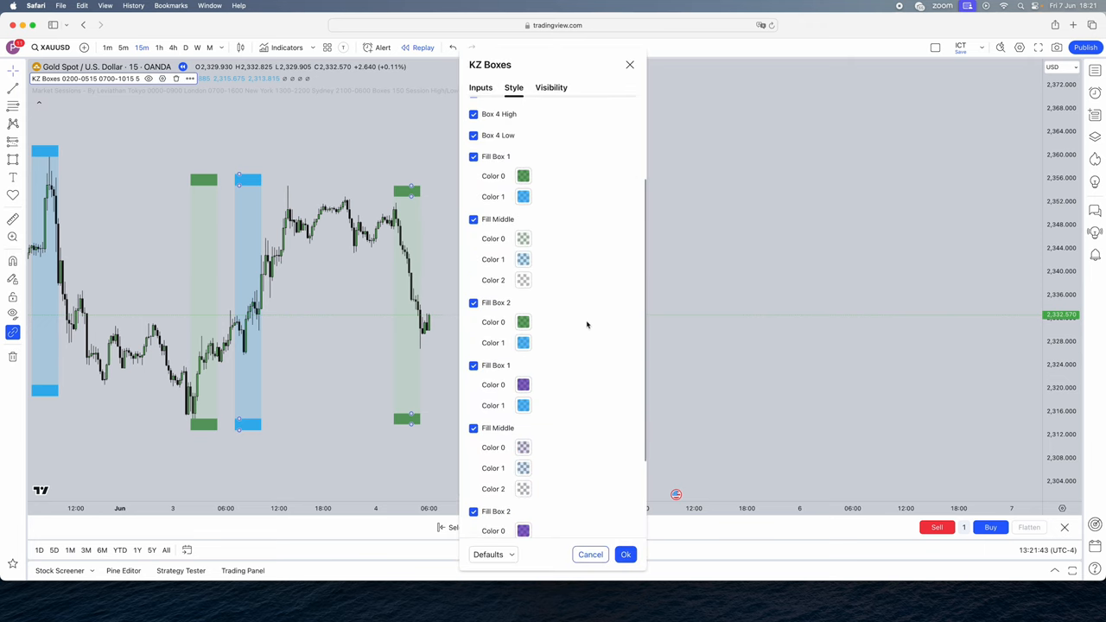
{"action": "left_click", "coordinate": [626, 553]}
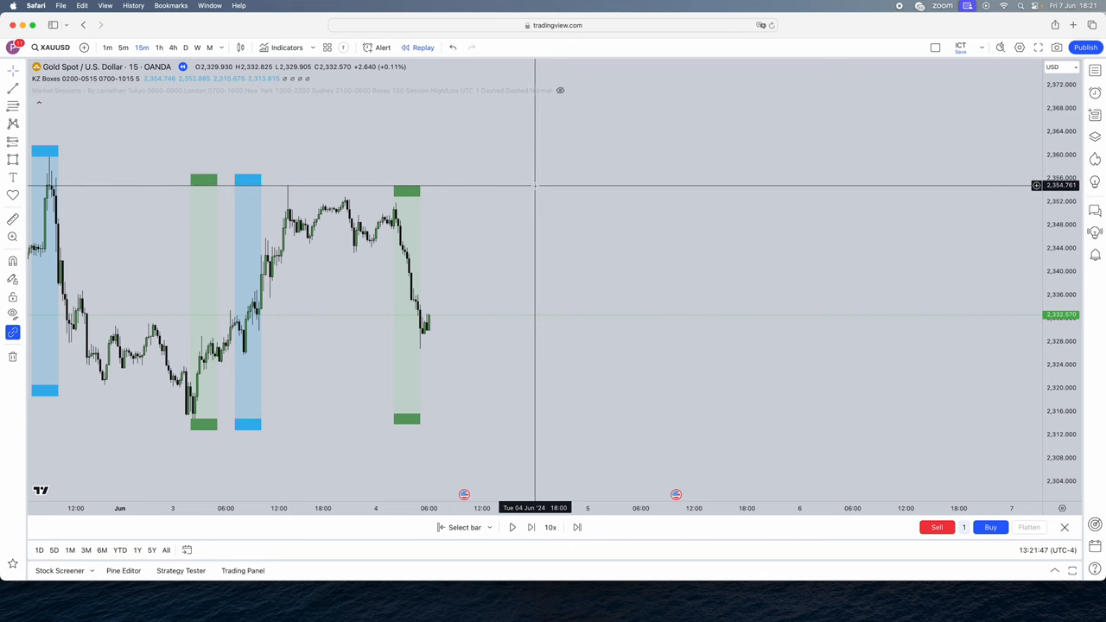
{"action": "mouse_move", "coordinate": [432, 510]}
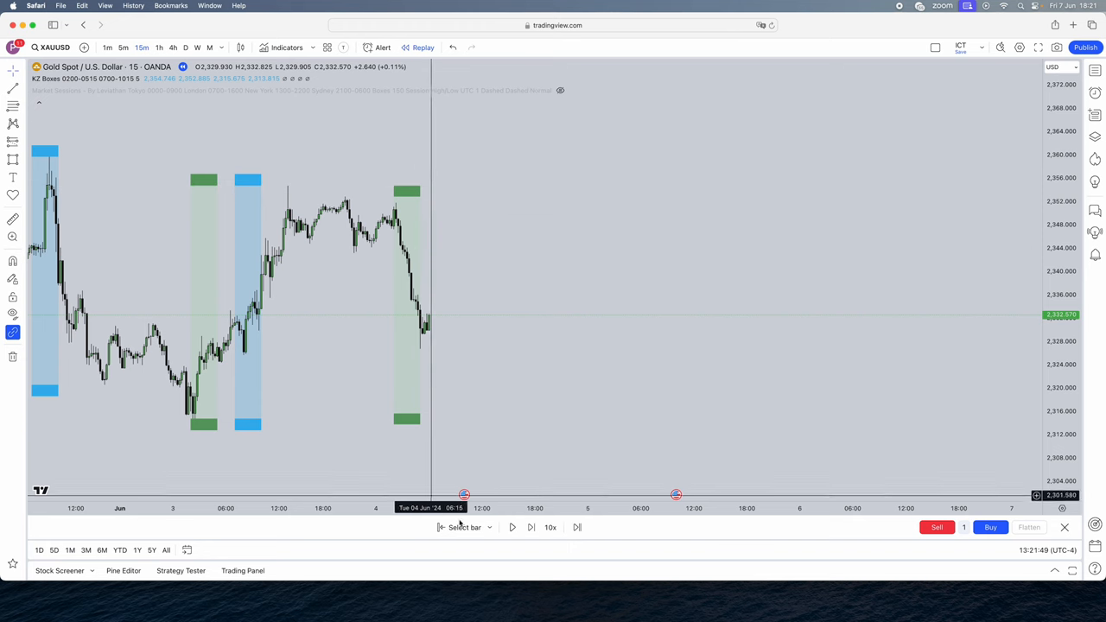
Mark the recent high and low with two trend lines styled with the 'liquidity' template.
{"action": "left_click", "coordinate": [531, 527]}
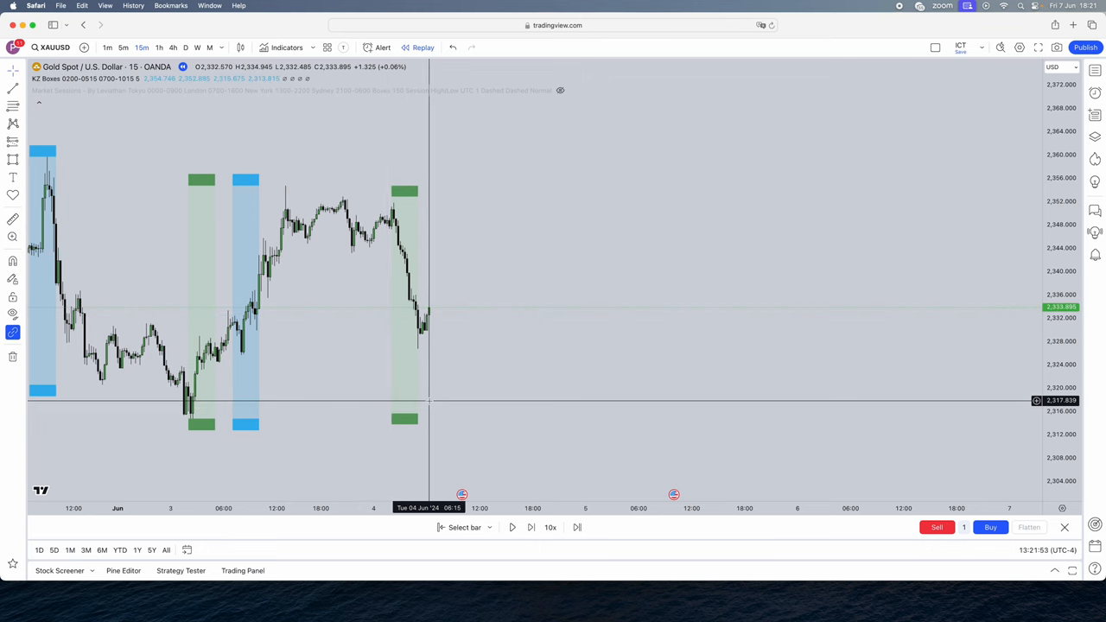
{"action": "left_click", "coordinate": [532, 527]}
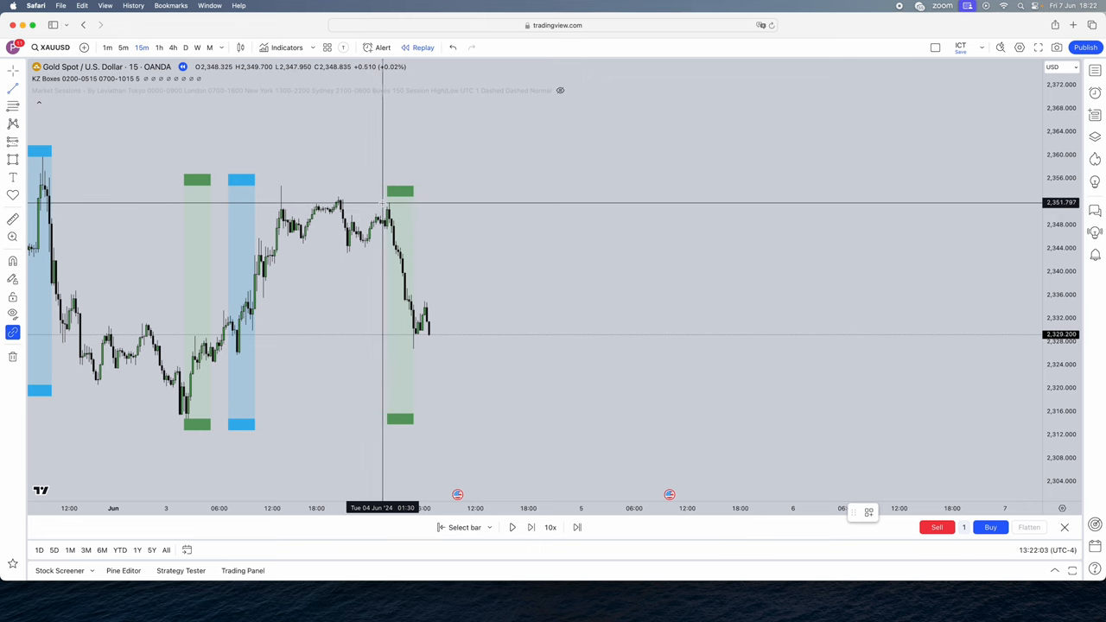
{"action": "left_click_drag", "start_coordinate": [384, 203], "coordinate": [670, 204]}
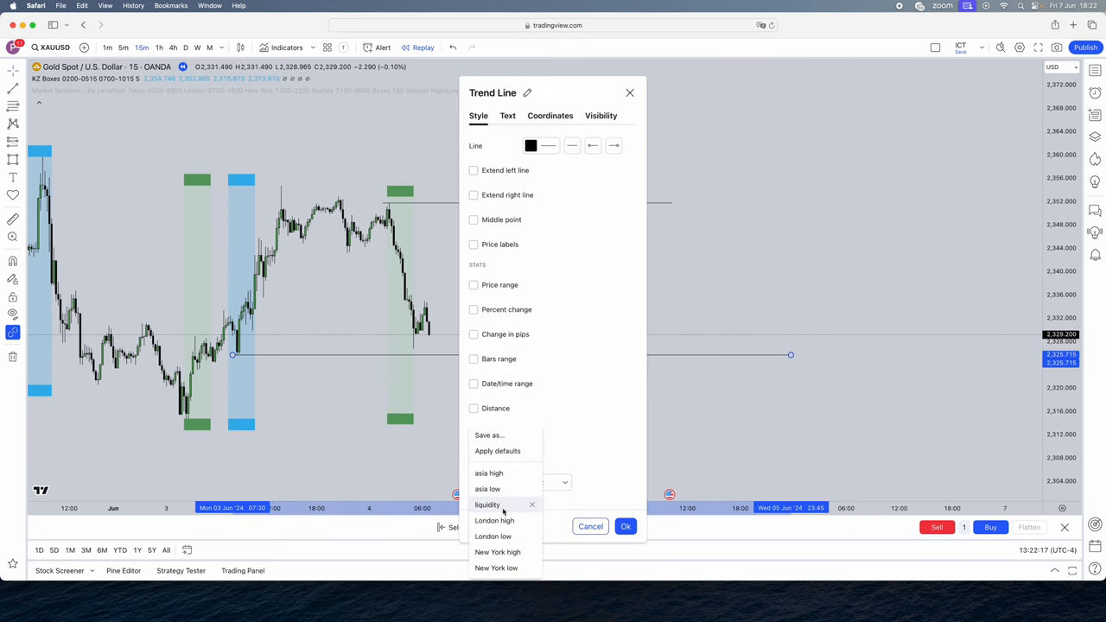
{"action": "left_click", "coordinate": [591, 525]}
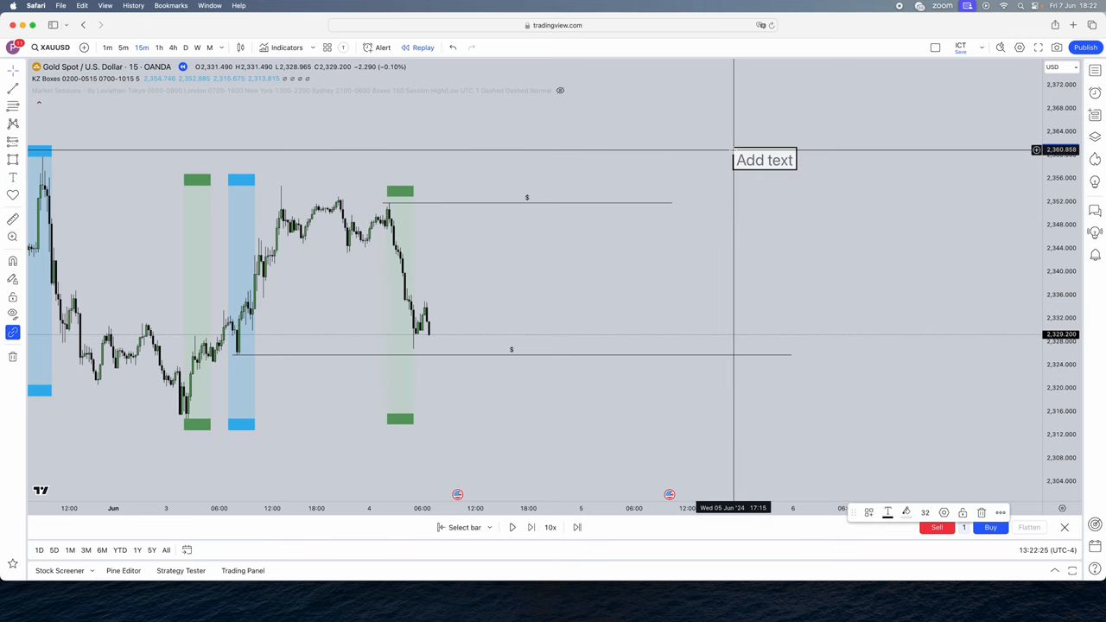
Fill the note with 'nooks' and 'liquidt', step the replay one bar and switch to 5-minute candles.
{"action": "type", "text": "nooks"}
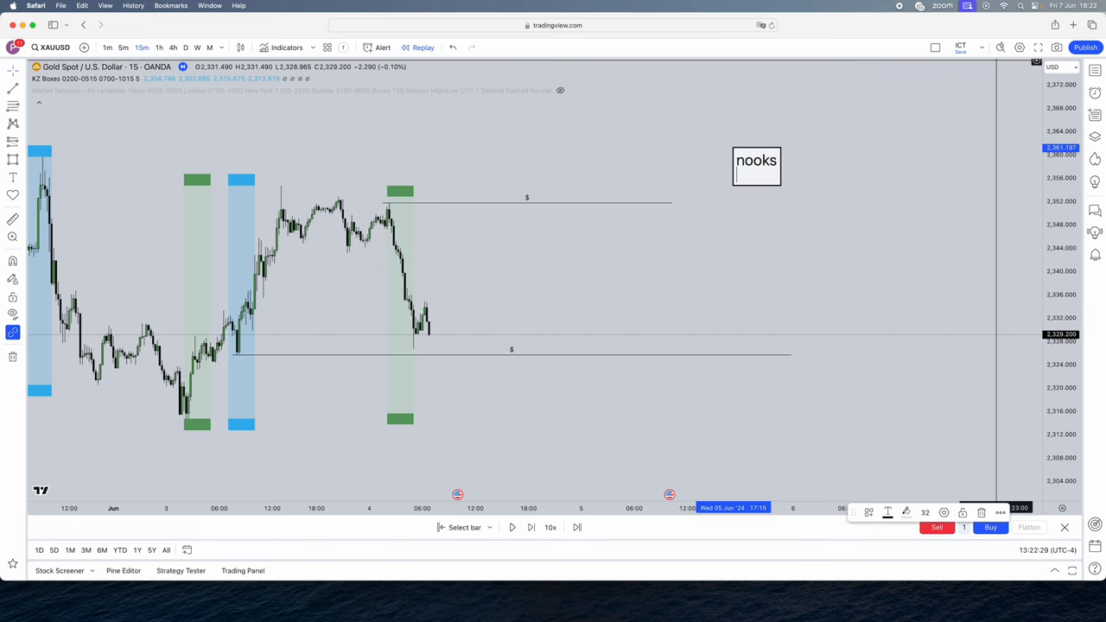
{"action": "type", "text": "liquidt"}
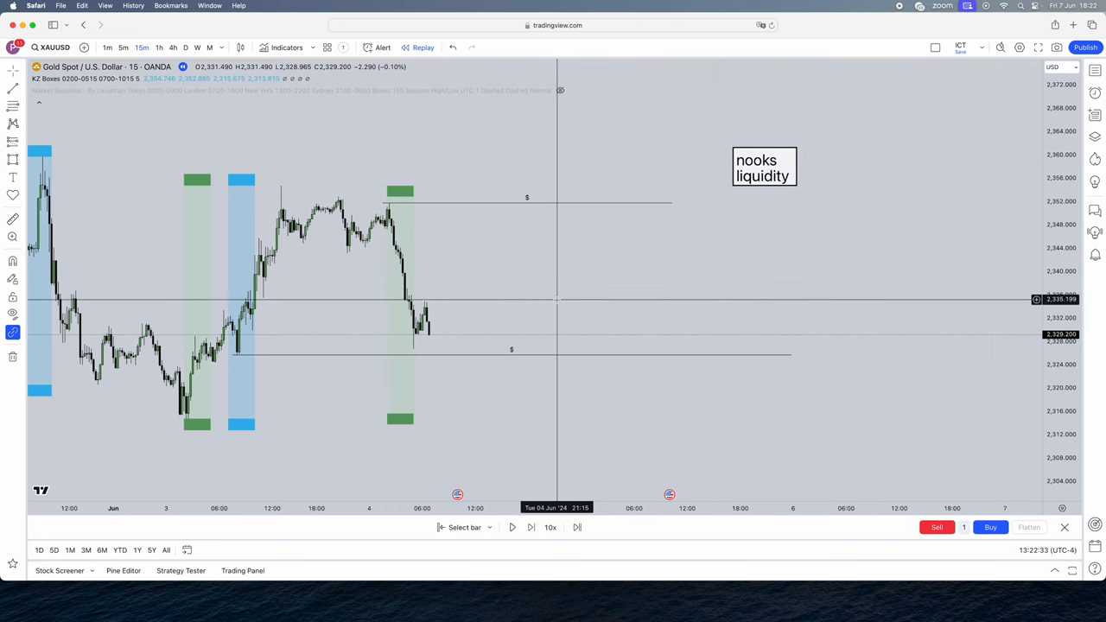
{"action": "left_click", "coordinate": [530, 527]}
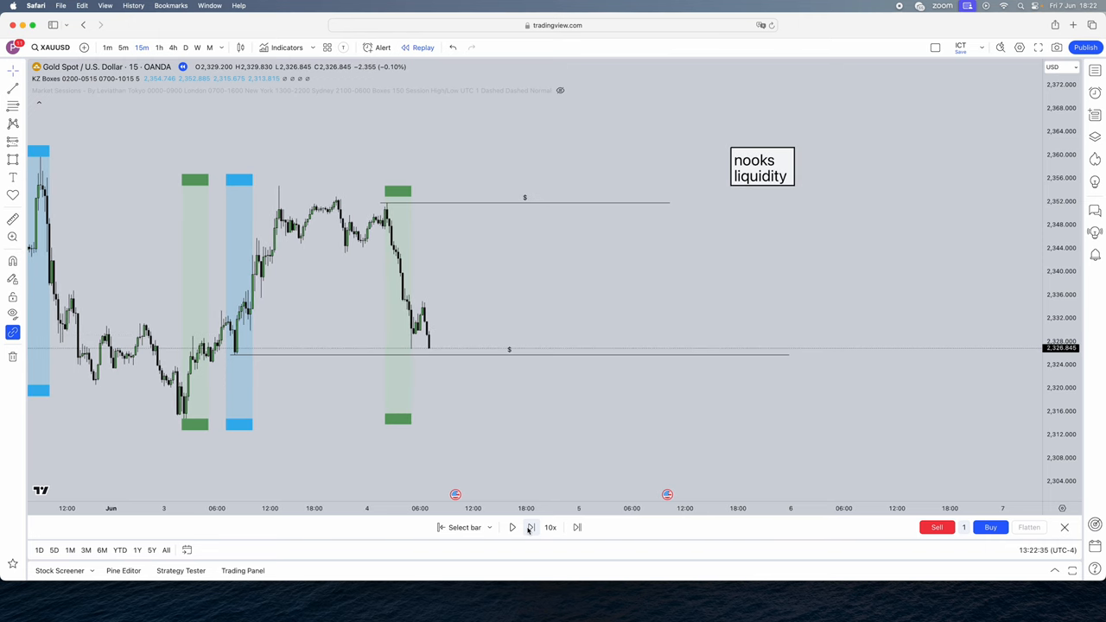
{"action": "left_click", "coordinate": [531, 527]}
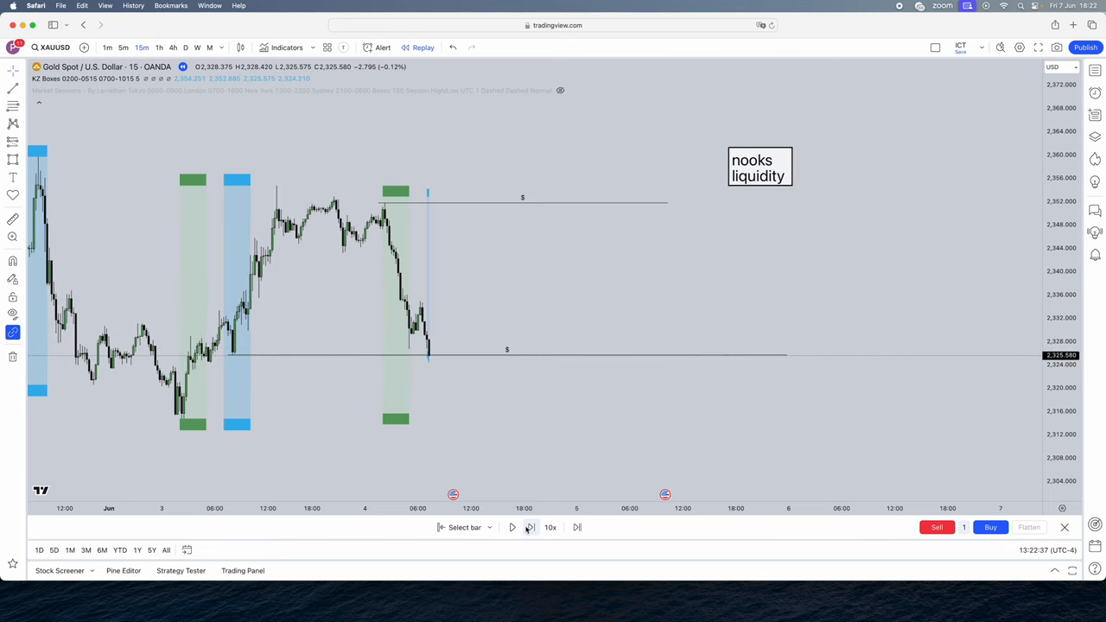
{"action": "mouse_move", "coordinate": [432, 361]}
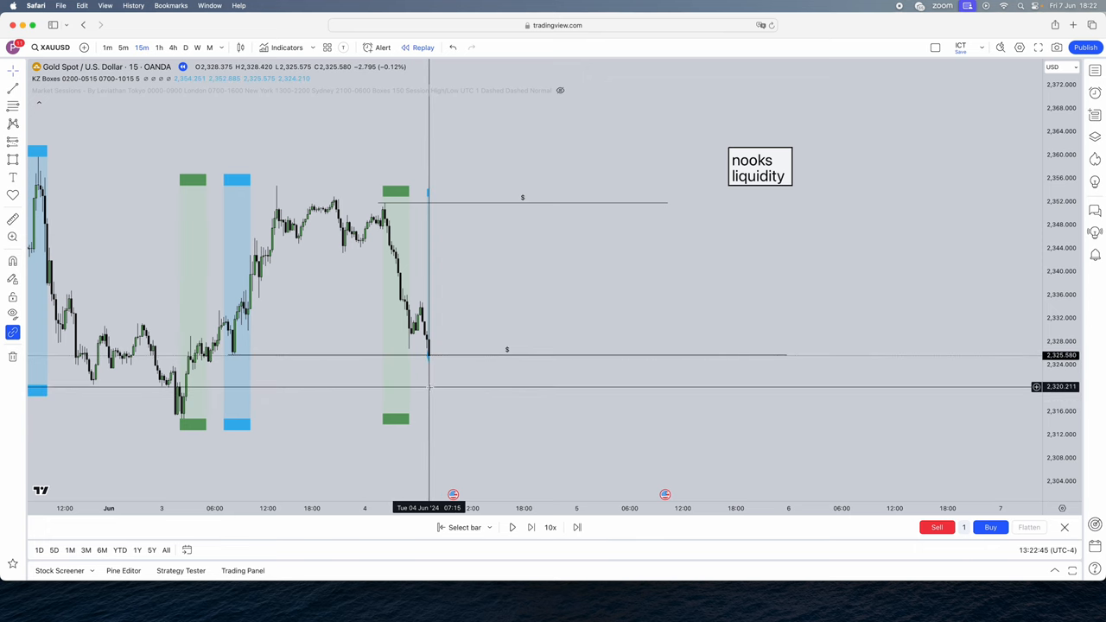
{"action": "left_click", "coordinate": [123, 48]}
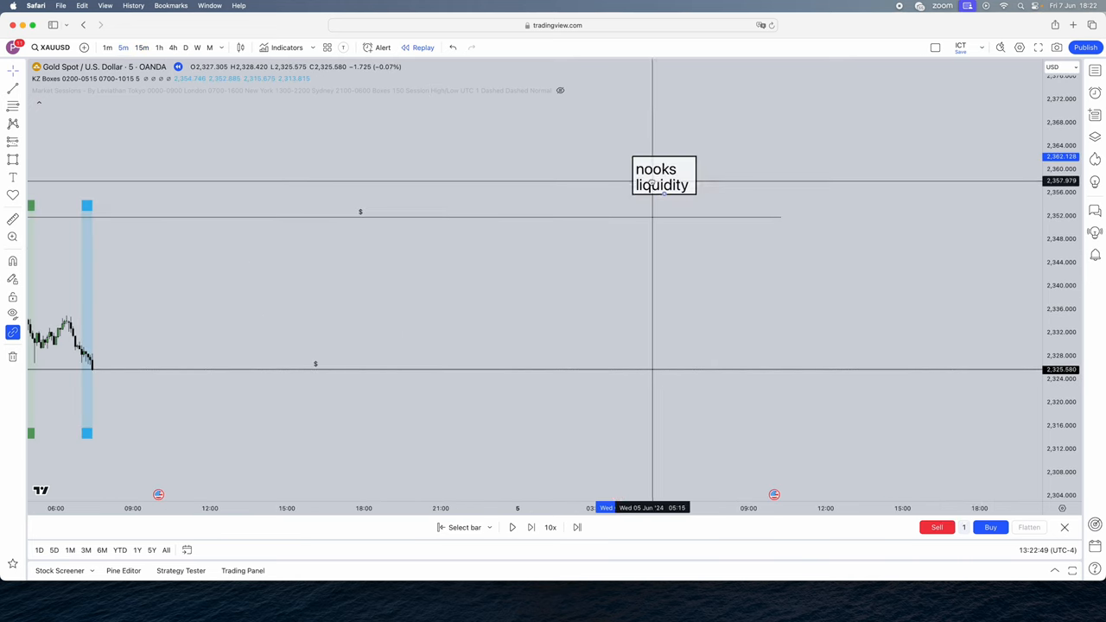
Correct the note's first line to 'nokz' and pan to the latest 5-minute candles.
{"action": "double_click", "coordinate": [663, 176]}
{"action": "type", "text": "nokz"}
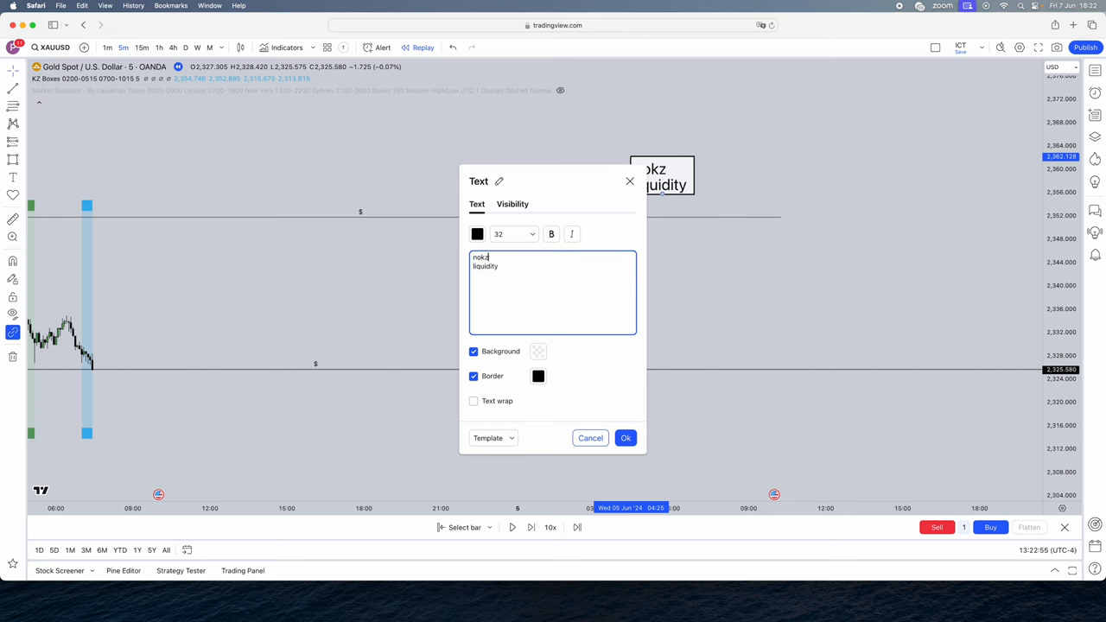
{"action": "left_click", "coordinate": [626, 439]}
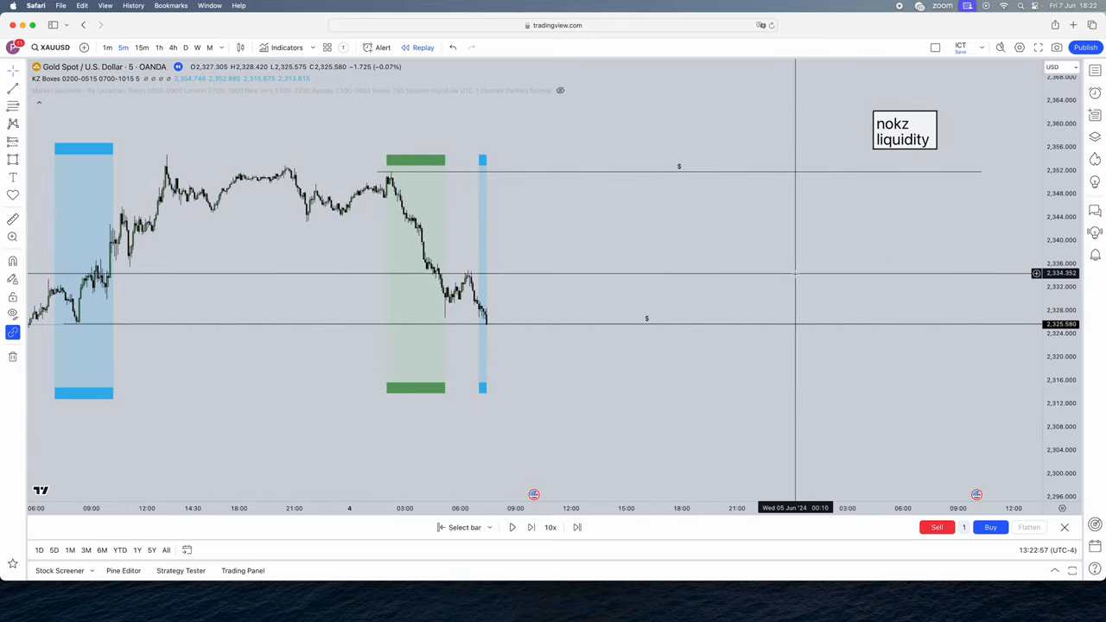
{"action": "left_click_drag", "start_coordinate": [905, 129], "coordinate": [809, 216]}
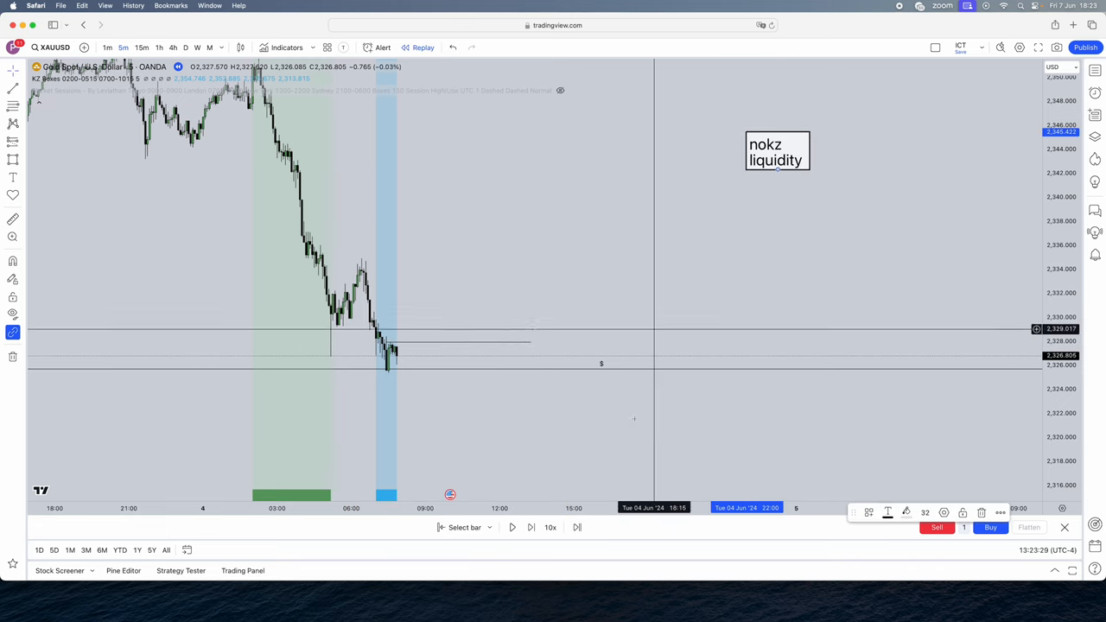
Add 'mss' and 'ob' lines to the checklist note and confirm.
{"action": "left_click", "coordinate": [531, 527]}
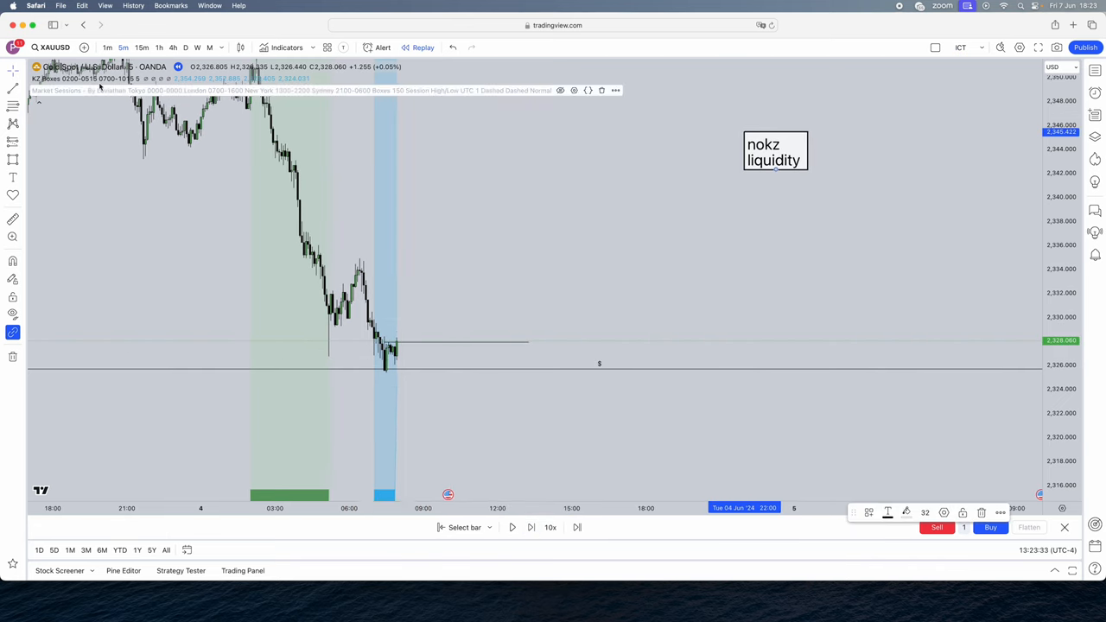
{"action": "mouse_move", "coordinate": [781, 158]}
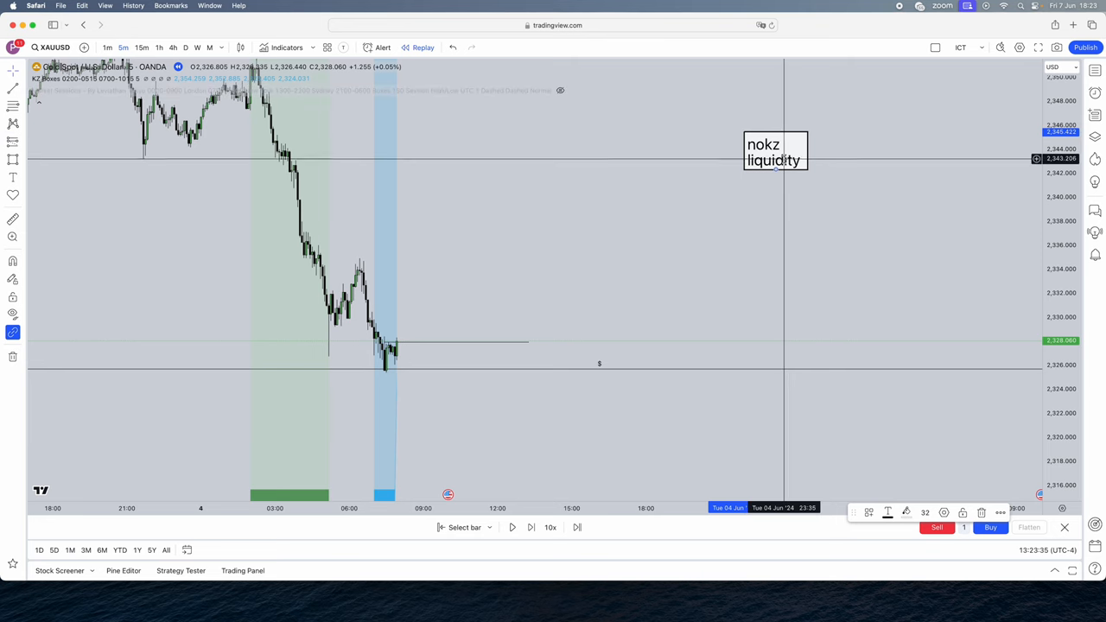
{"action": "double_click", "coordinate": [774, 152]}
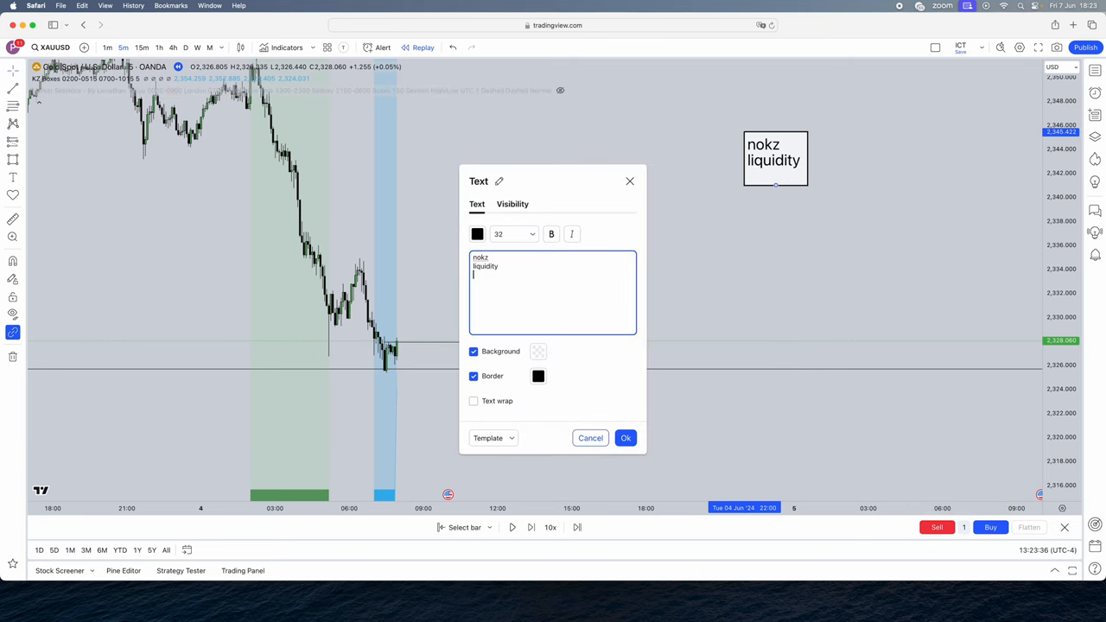
{"action": "type", "text": "mss"}
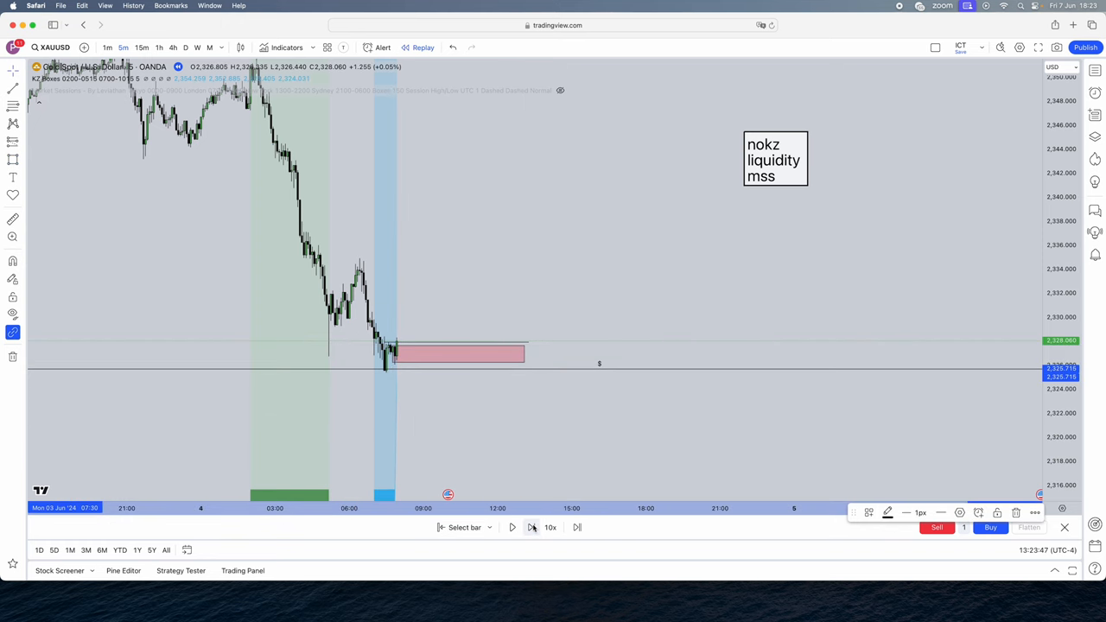
{"action": "double_click", "coordinate": [774, 159]}
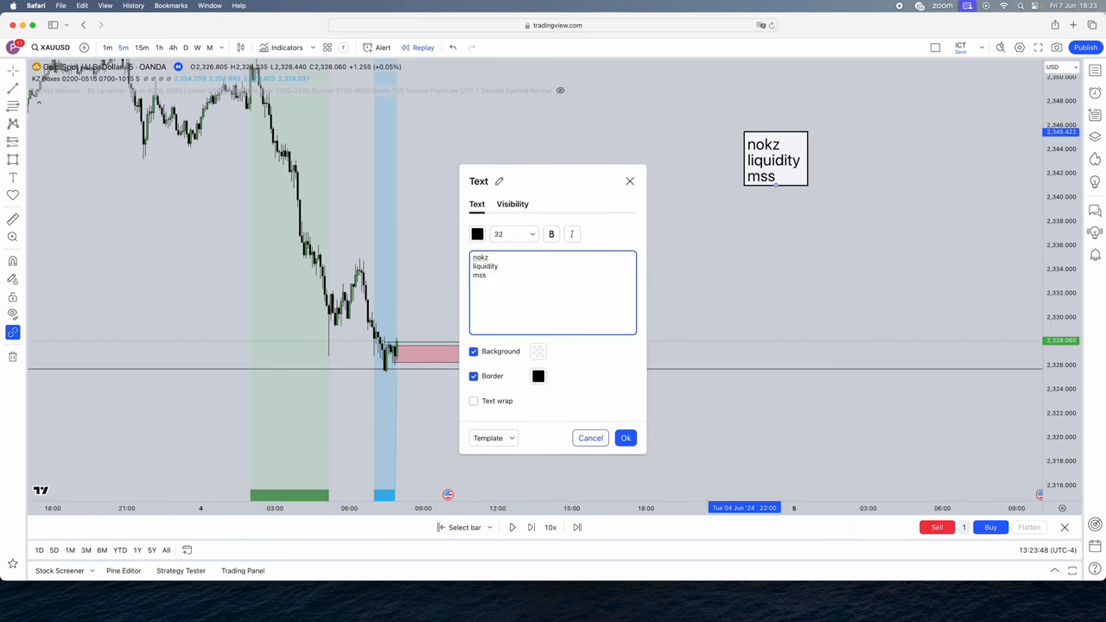
{"action": "type", "text": "ob"}
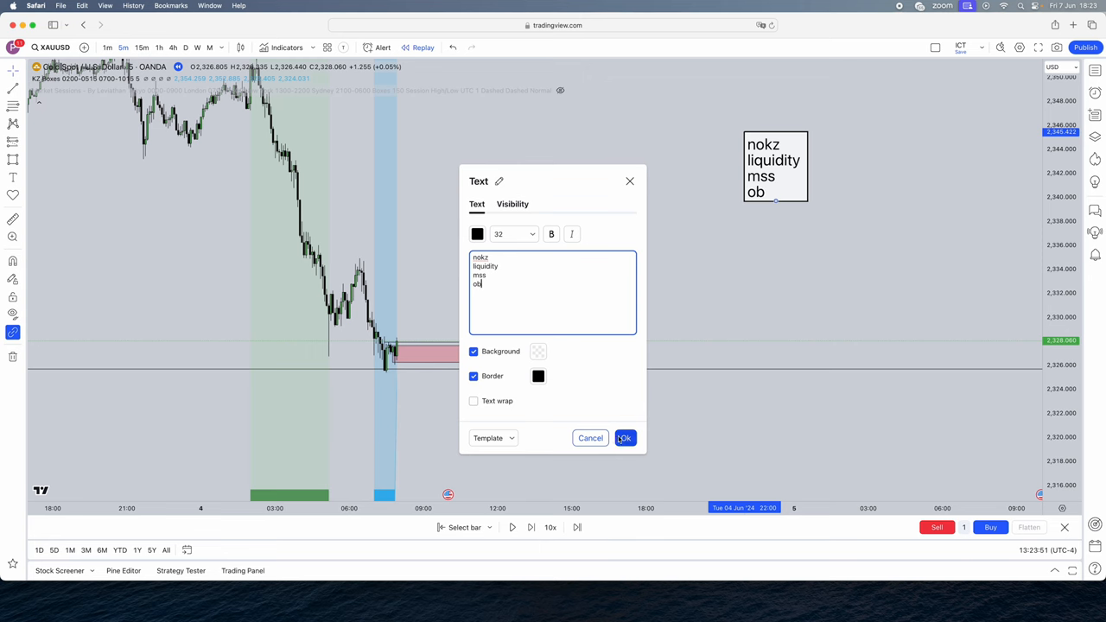
{"action": "left_click", "coordinate": [625, 439]}
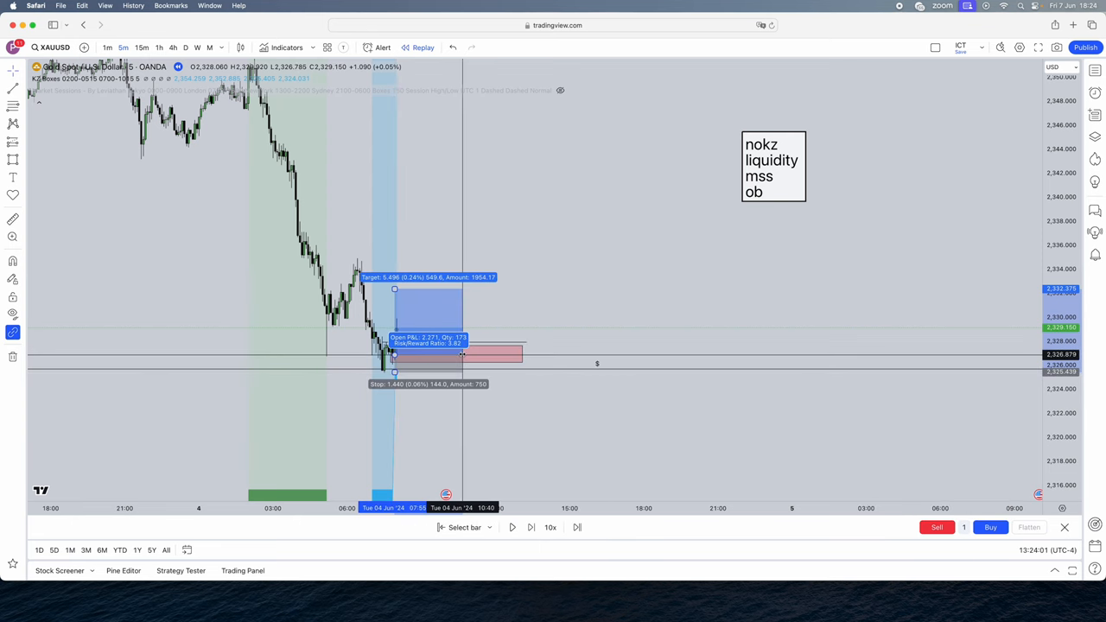
Adjust the long position's target and stop, then start the replay.
{"action": "left_click_drag", "start_coordinate": [394, 290], "coordinate": [394, 259]}
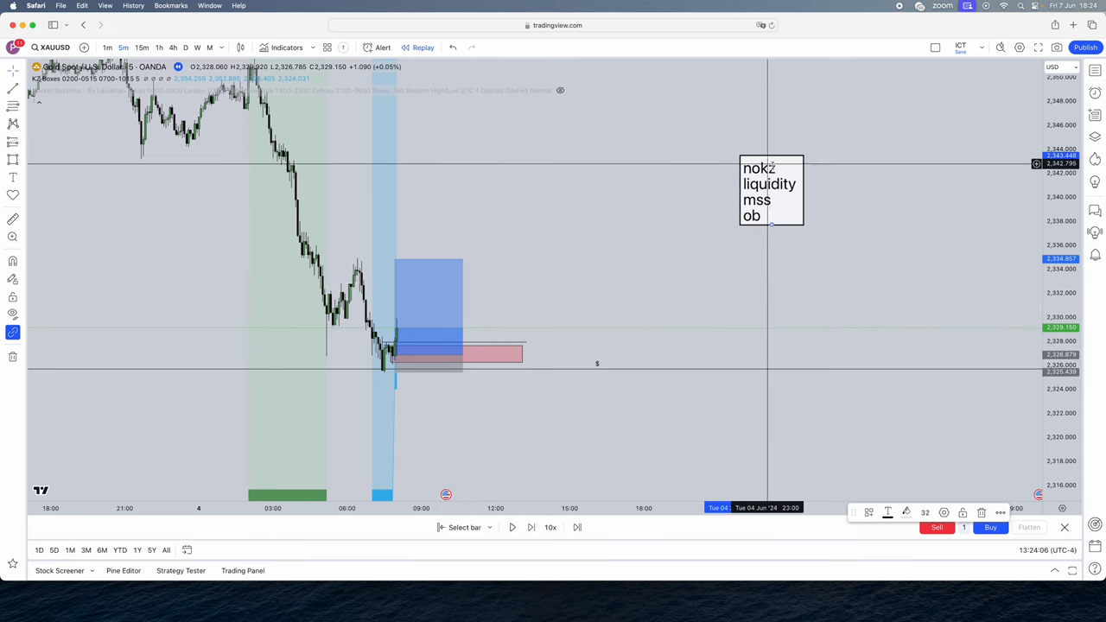
{"action": "mouse_move", "coordinate": [784, 183]}
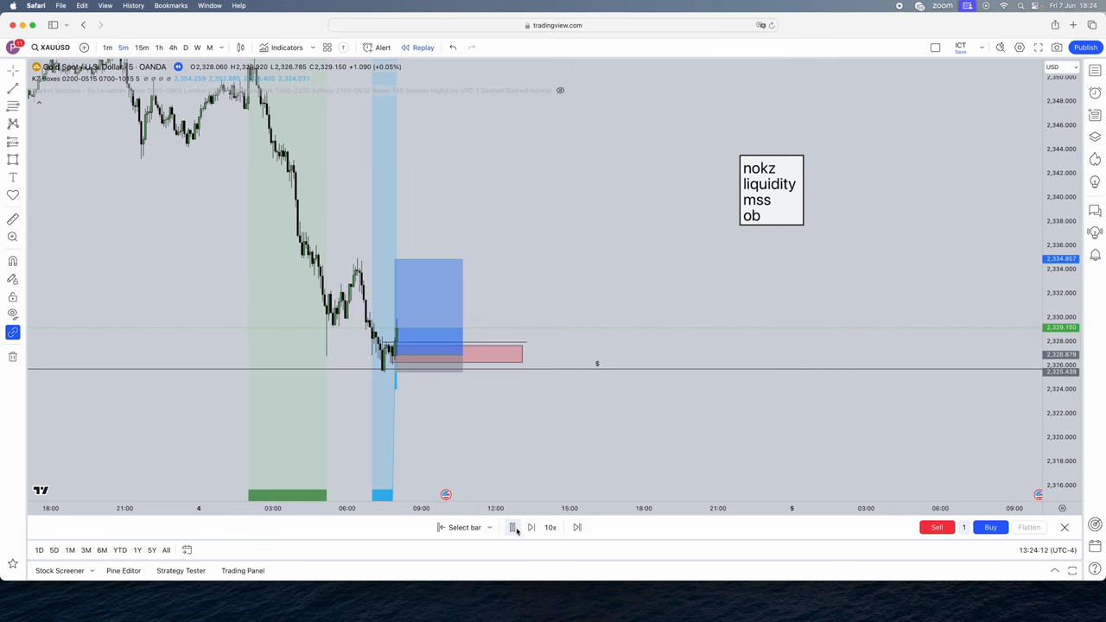
{"action": "left_click", "coordinate": [511, 527]}
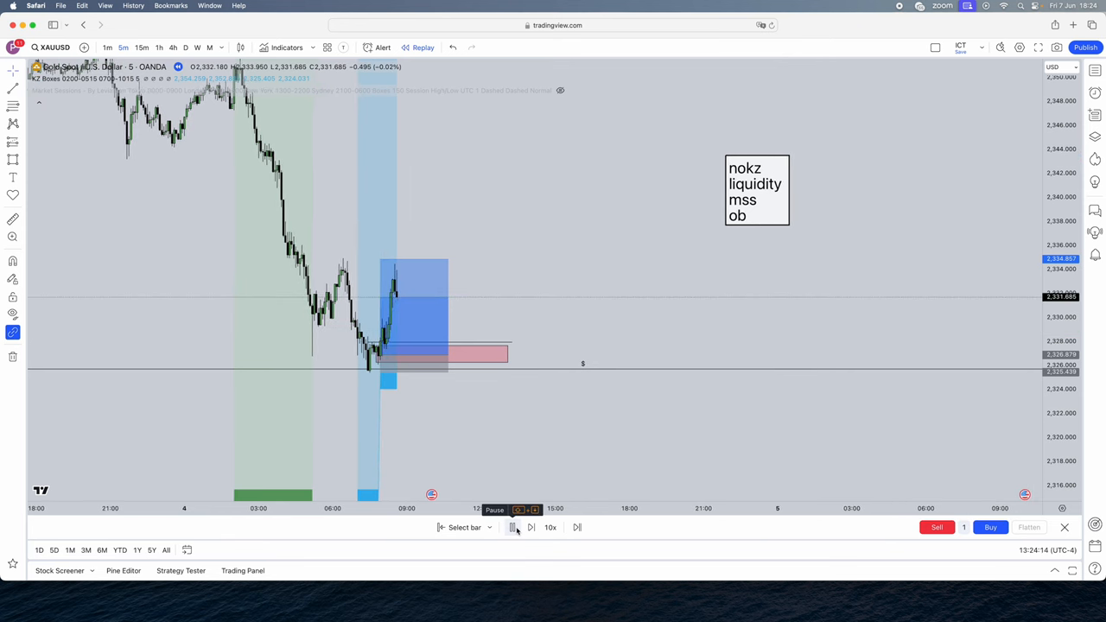
Pause the replay after the rally and scroll the Telegram channel messages.
{"action": "left_click", "coordinate": [531, 527]}
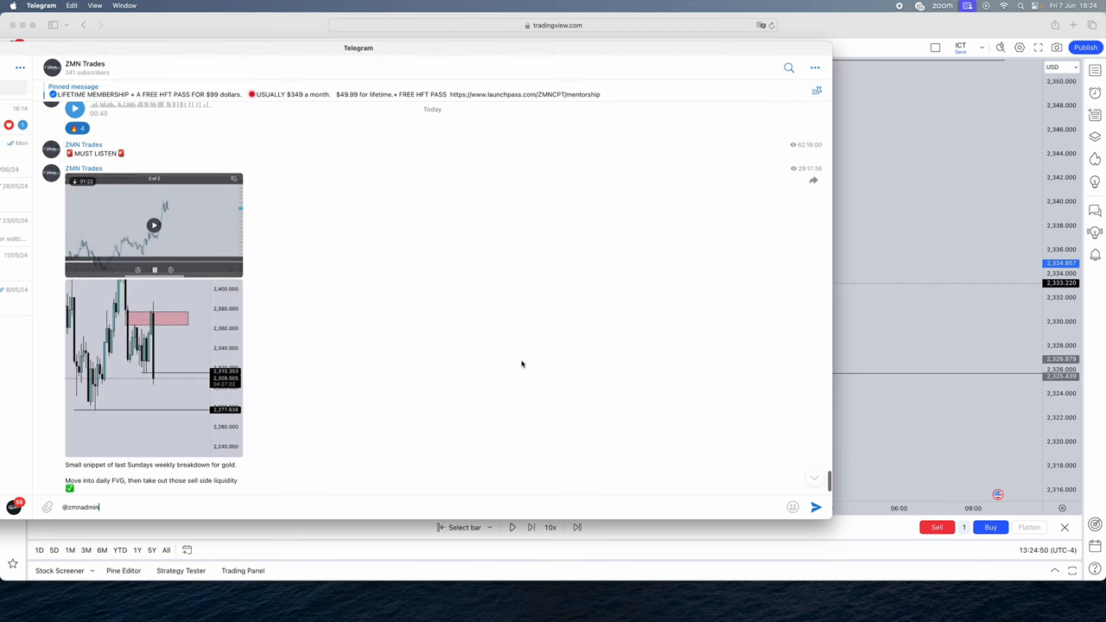
{"action": "scroll", "scroll_direction": "down", "scroll_amount": 3}
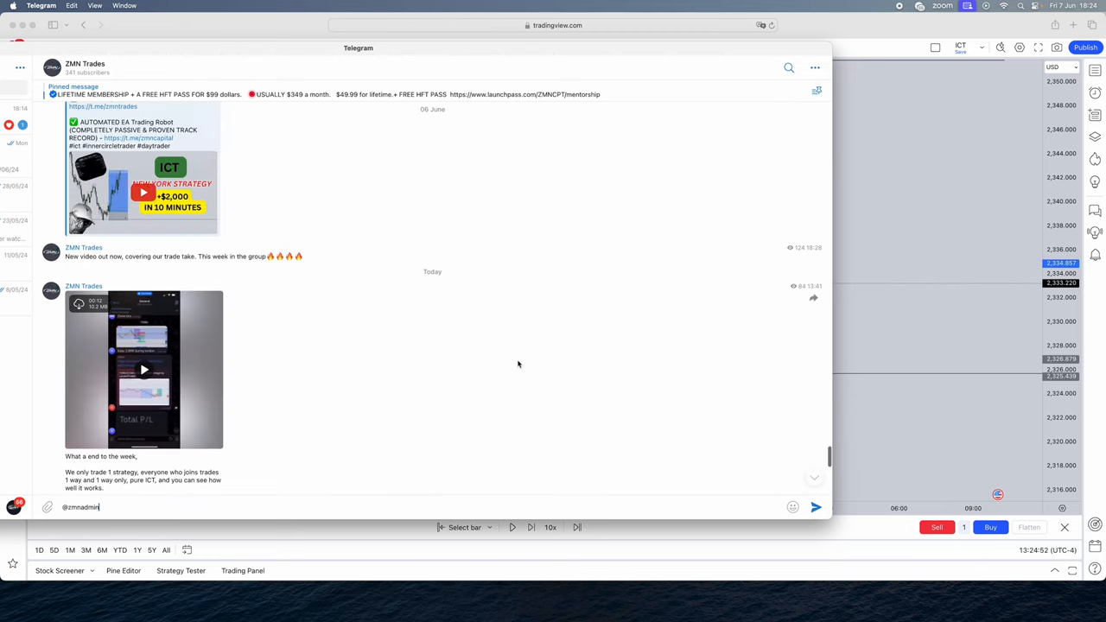